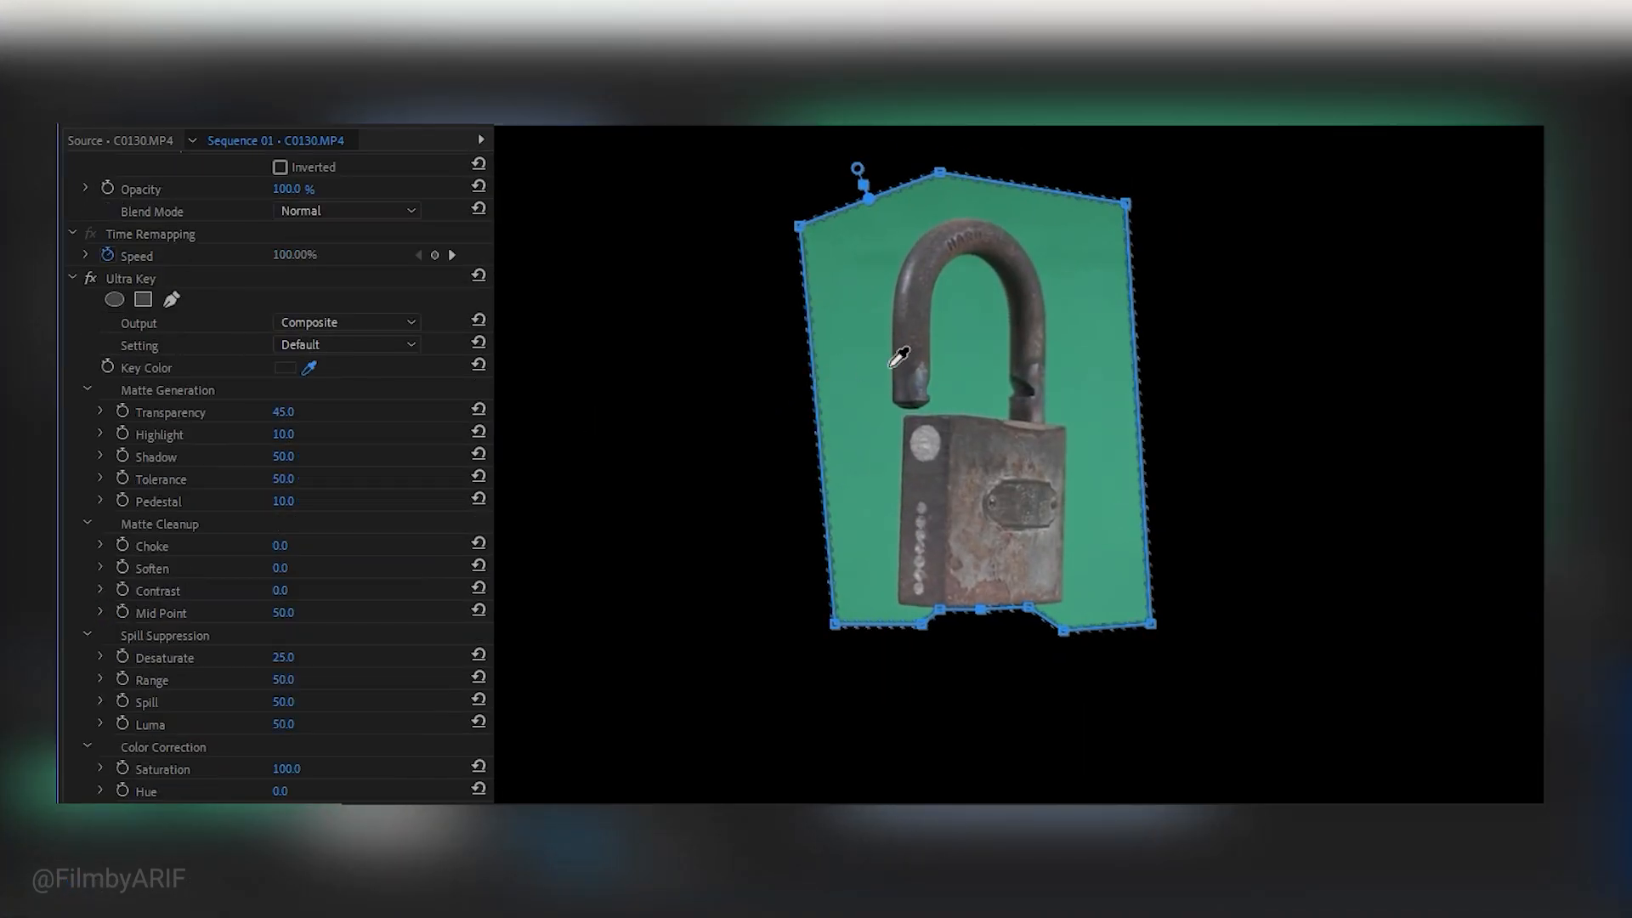
- Sample the green backdrop in the Program Monitor as the padlock clip's key colour
click(895, 343)
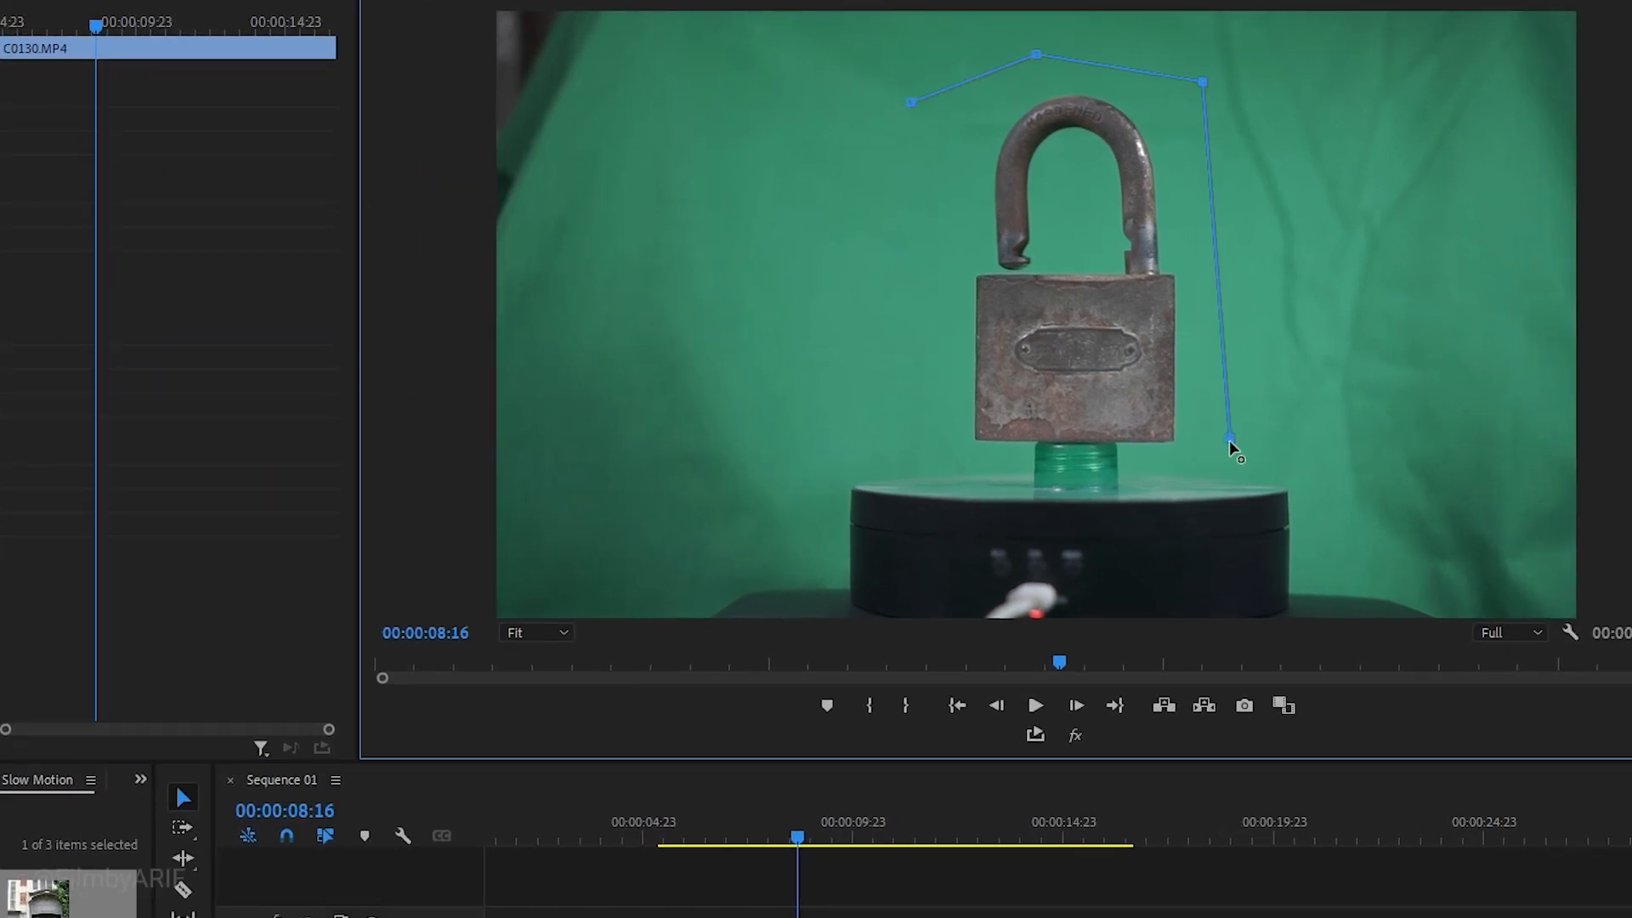
- Add a mask point below the padlock's right side to continue its freeform outline
drag(1227, 437, 1144, 474)
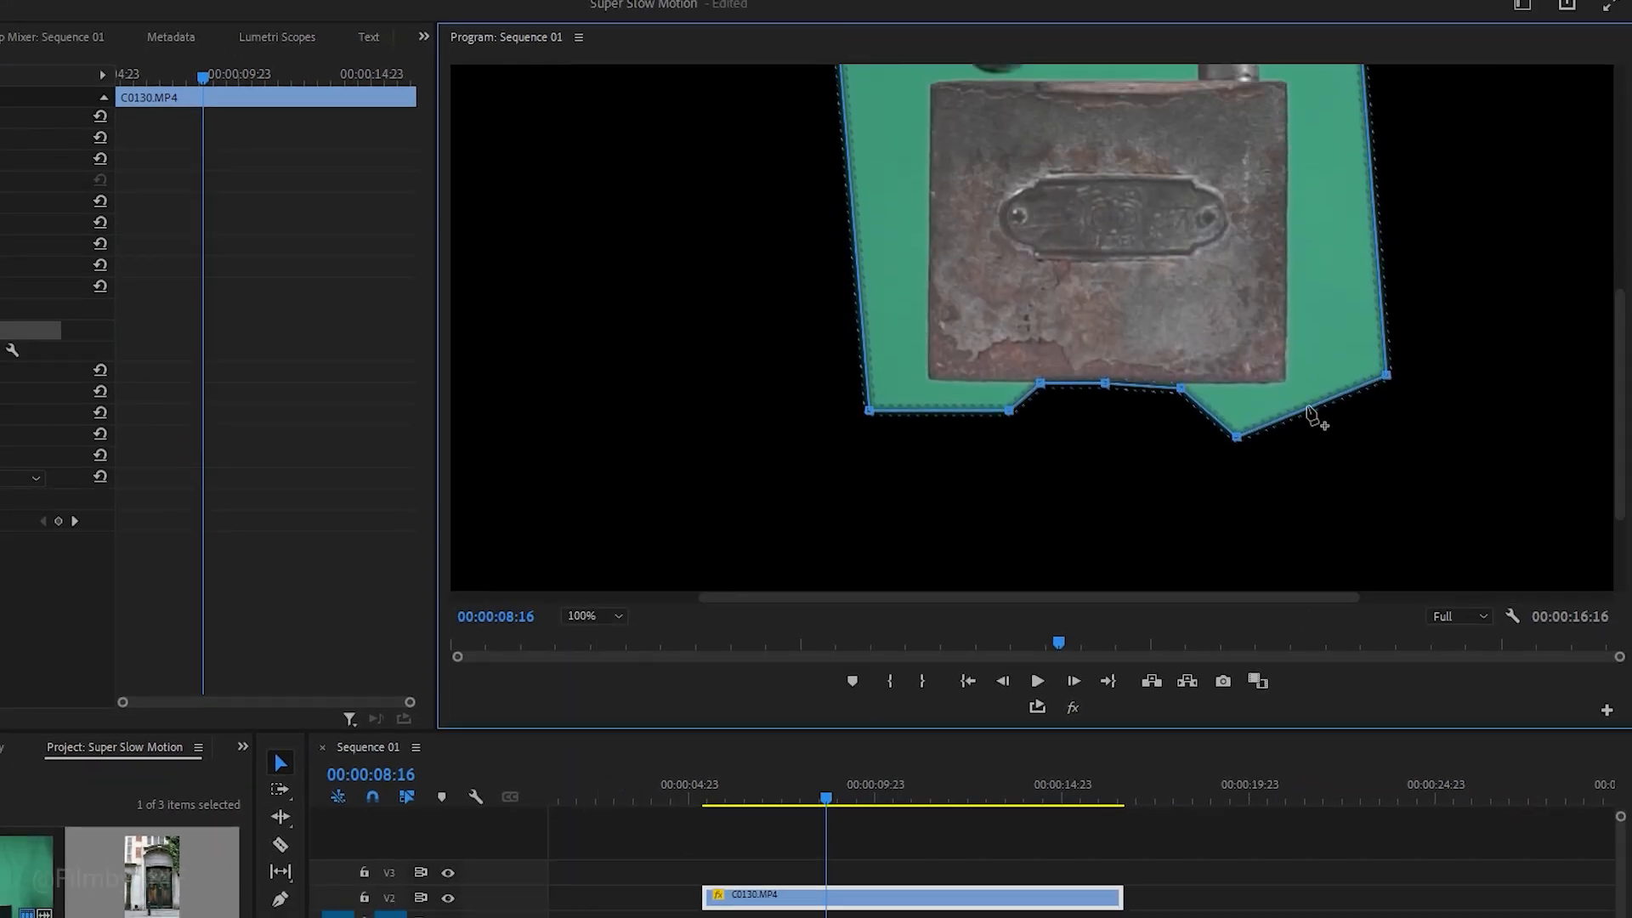
- Keyframe the Mask Path and reshape the mask's bottom edge to track the padlock
click(175, 35)
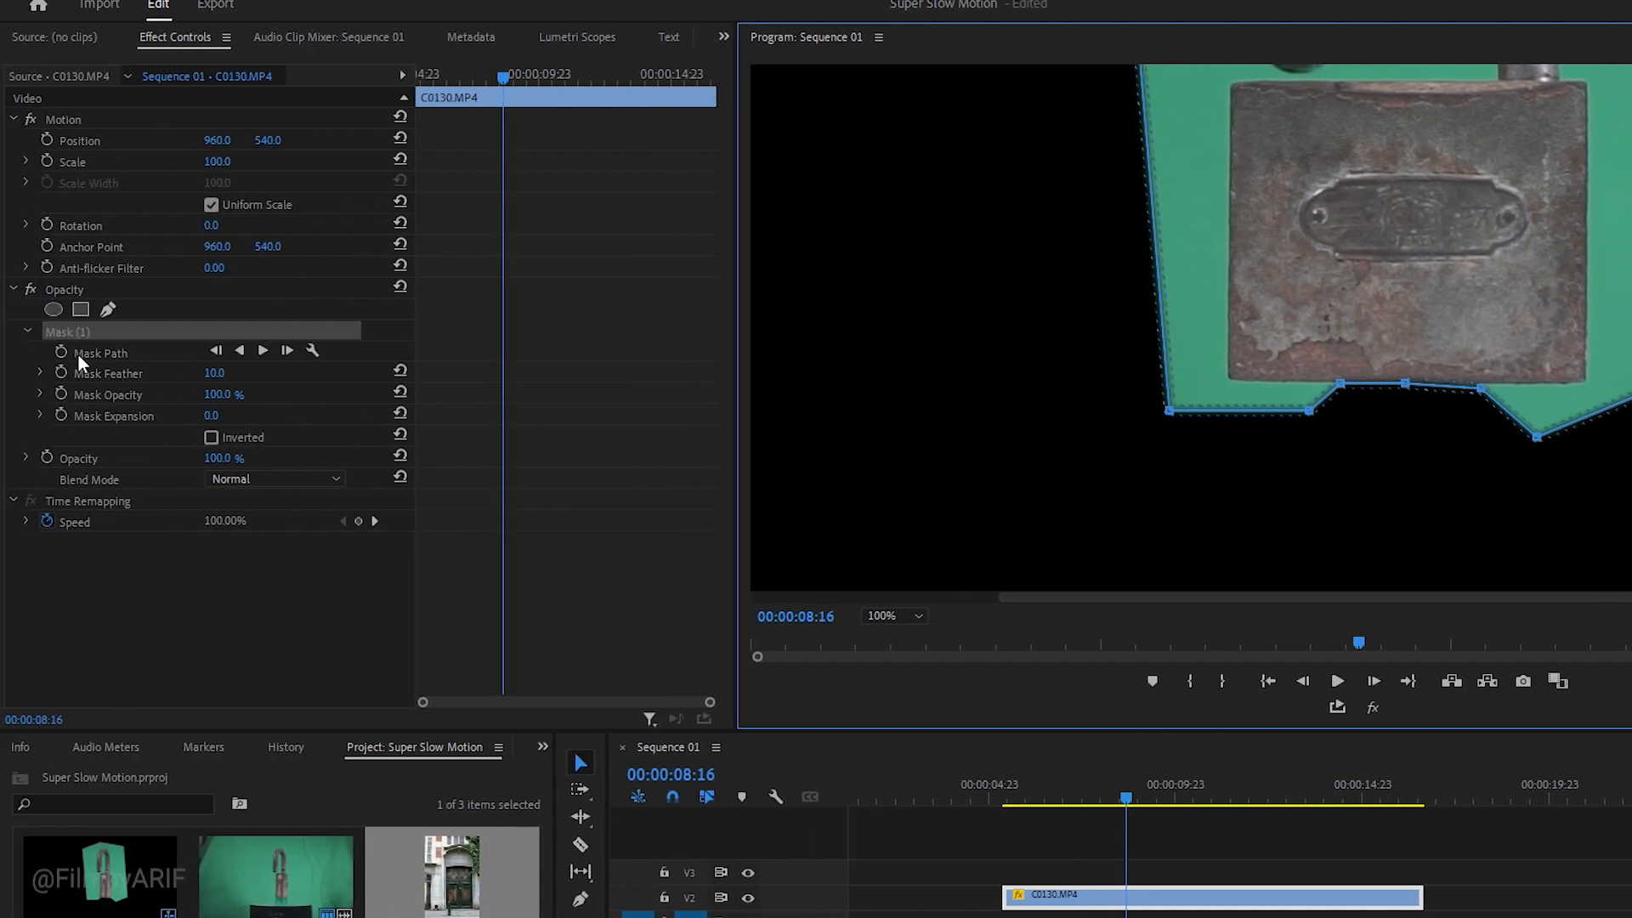
click(62, 352)
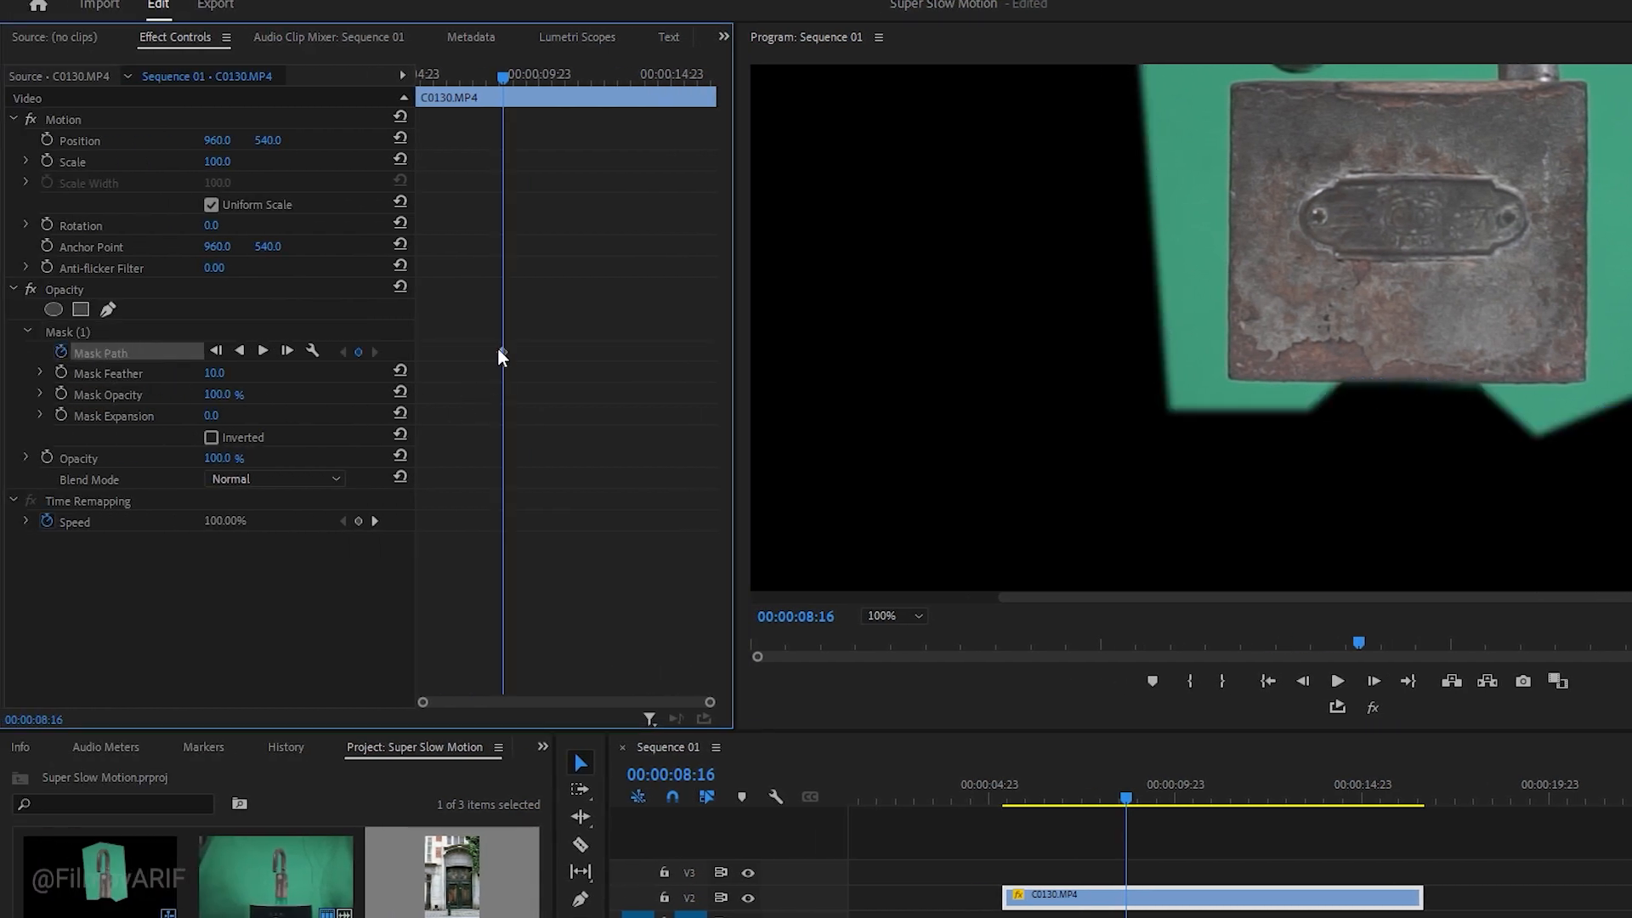
click(68, 331)
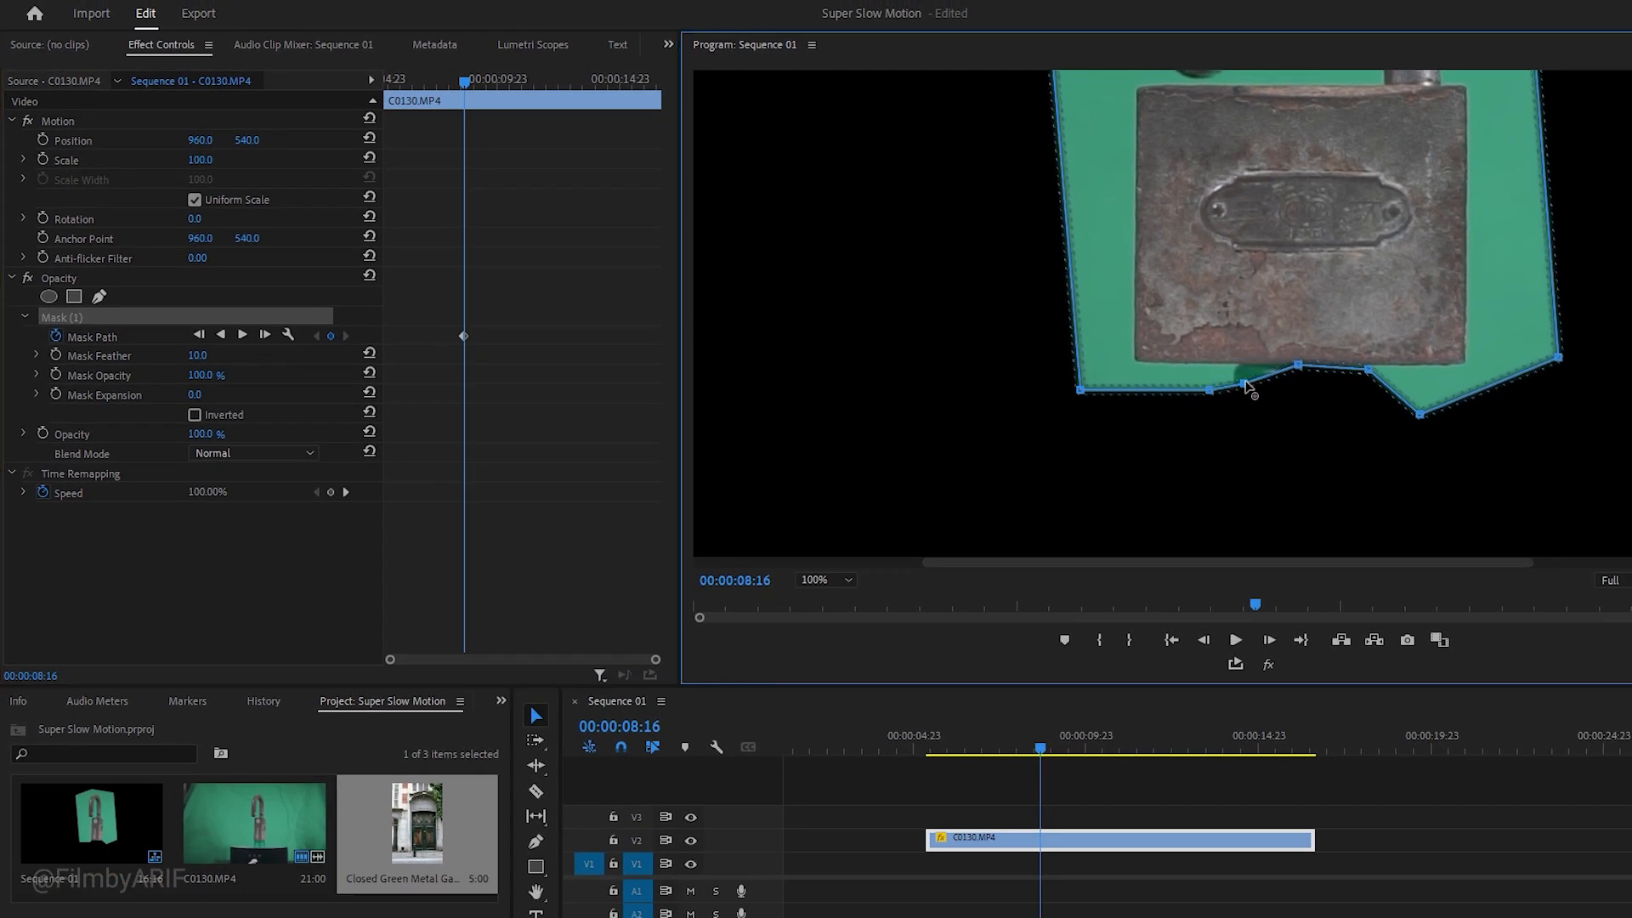
drag(1249, 391, 1421, 406)
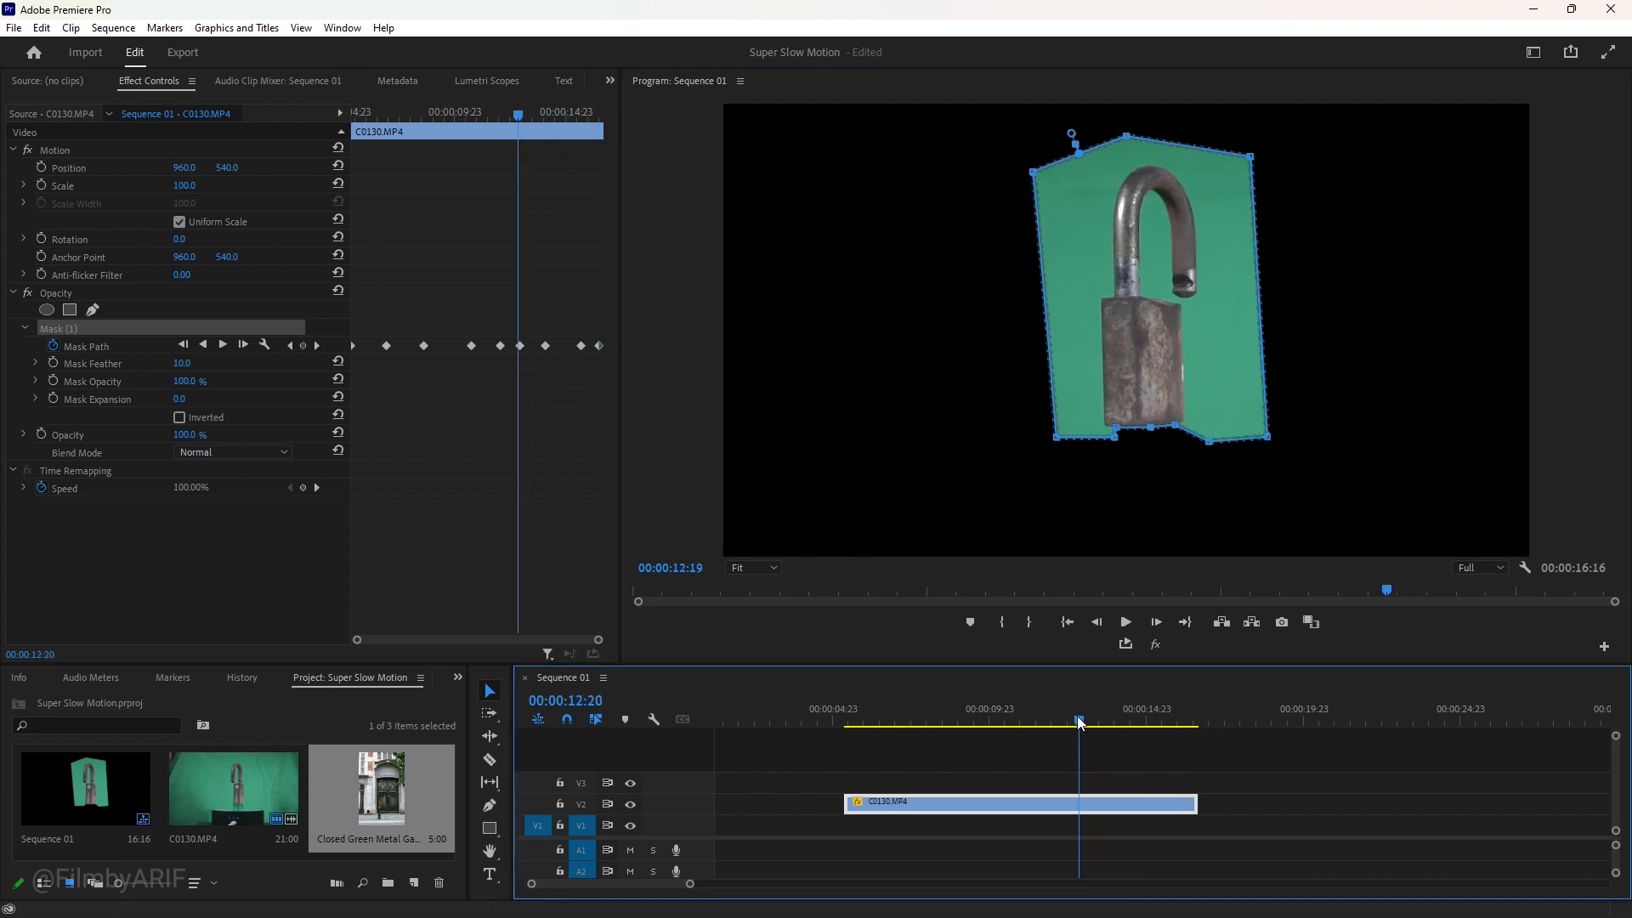
- Show the Effects panel and search 'ultra' to find Ultra Key for the padlock clip
drag(1079, 721, 877, 721)
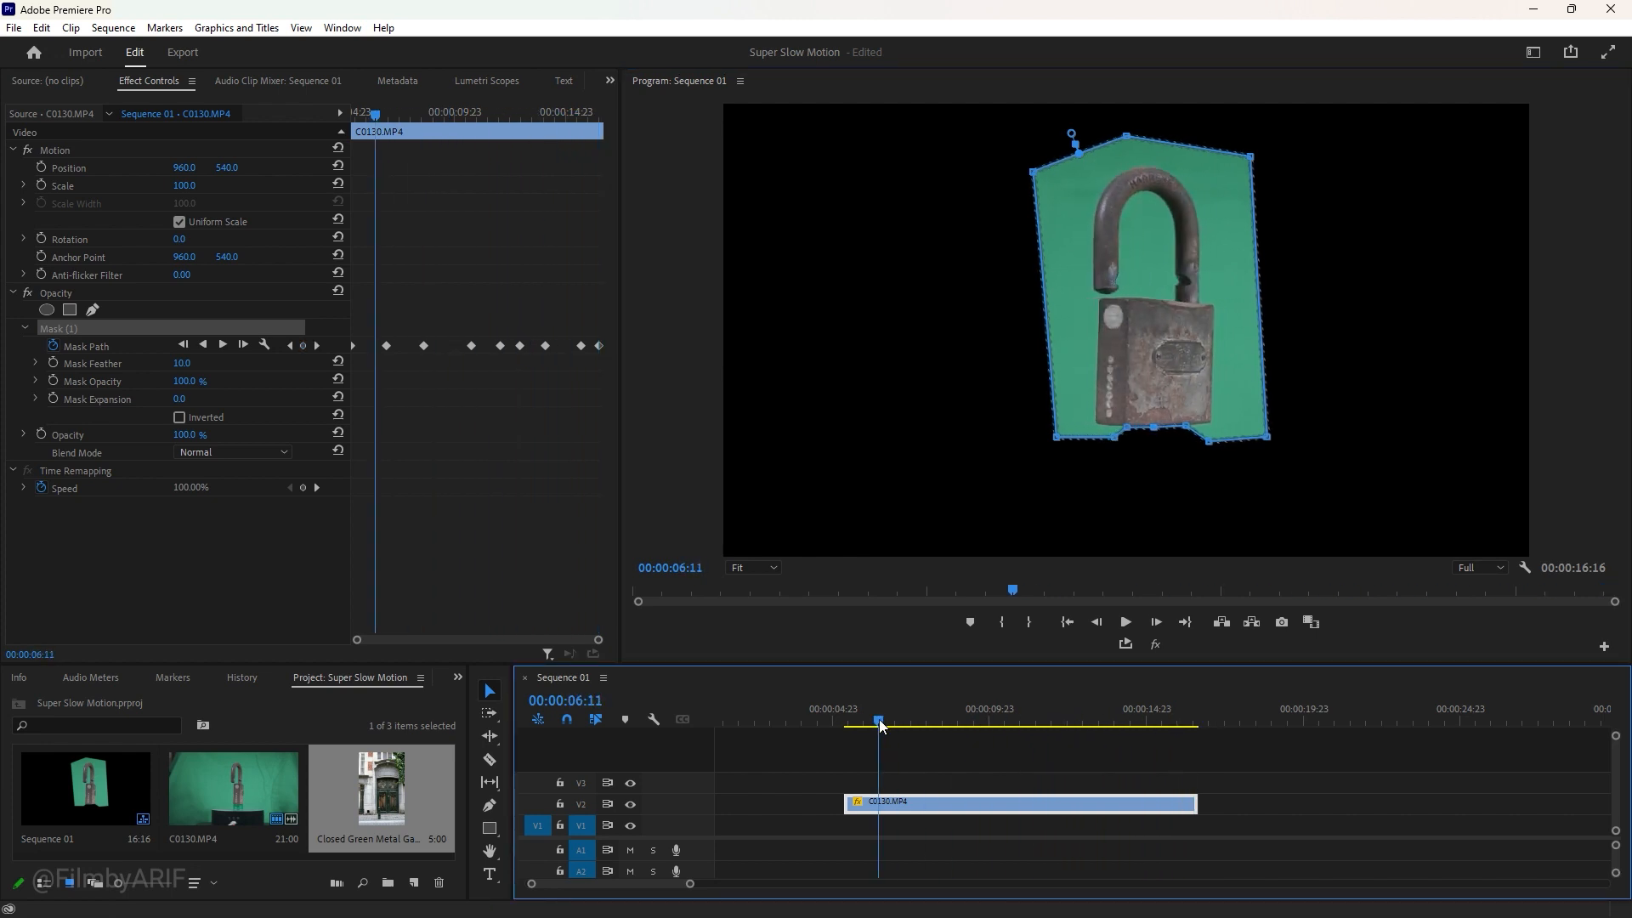
click(571, 618)
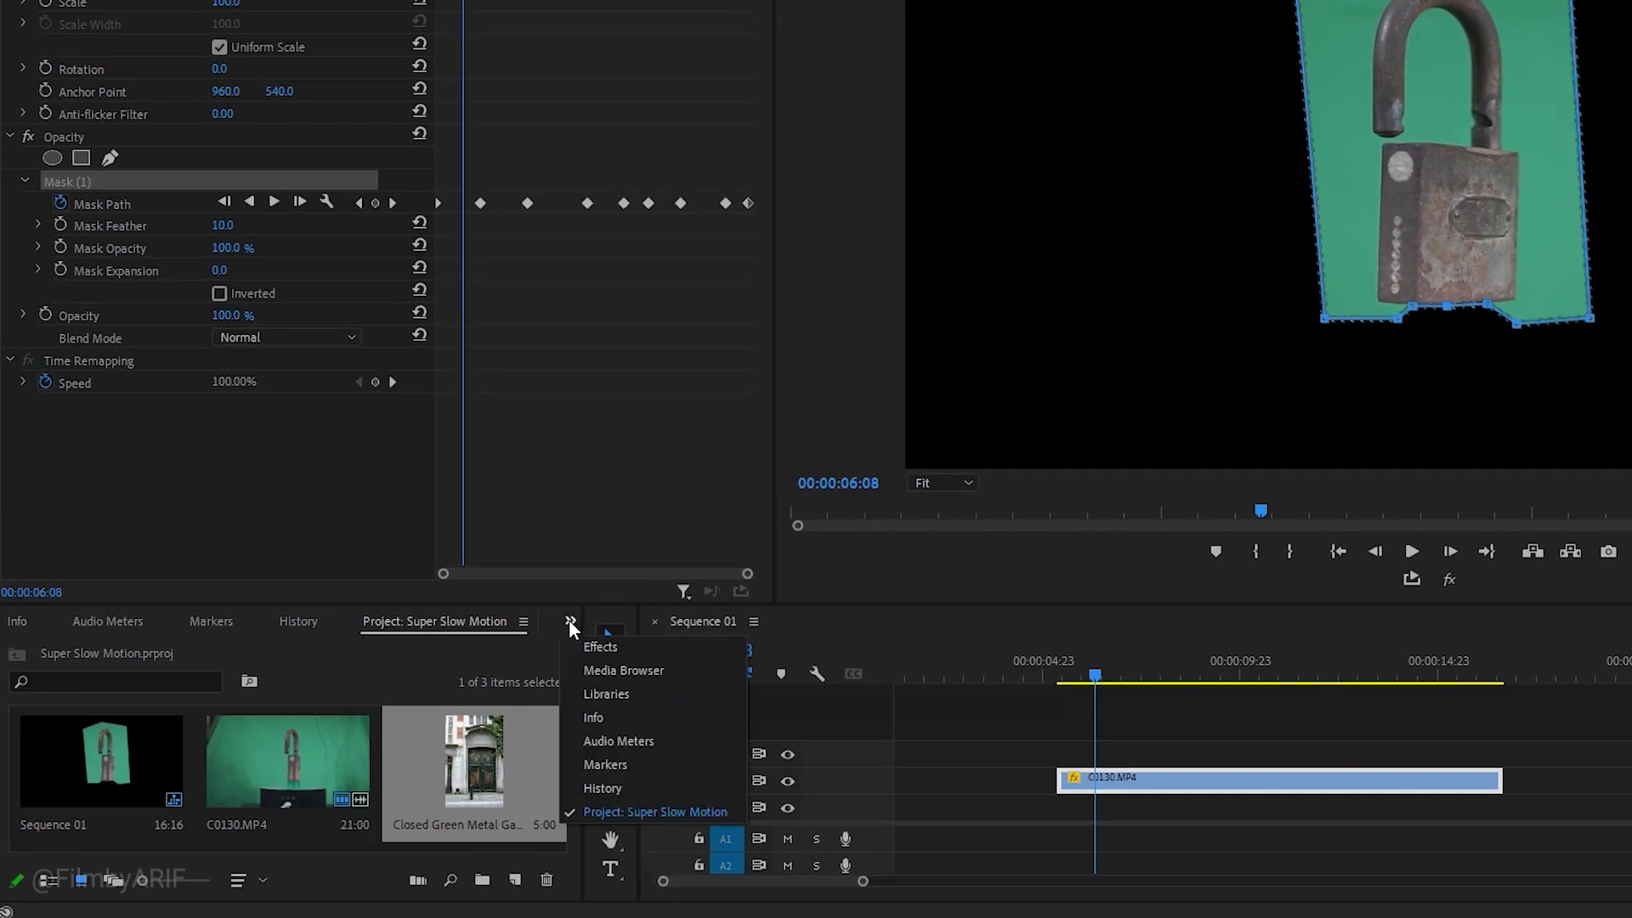
click(600, 646)
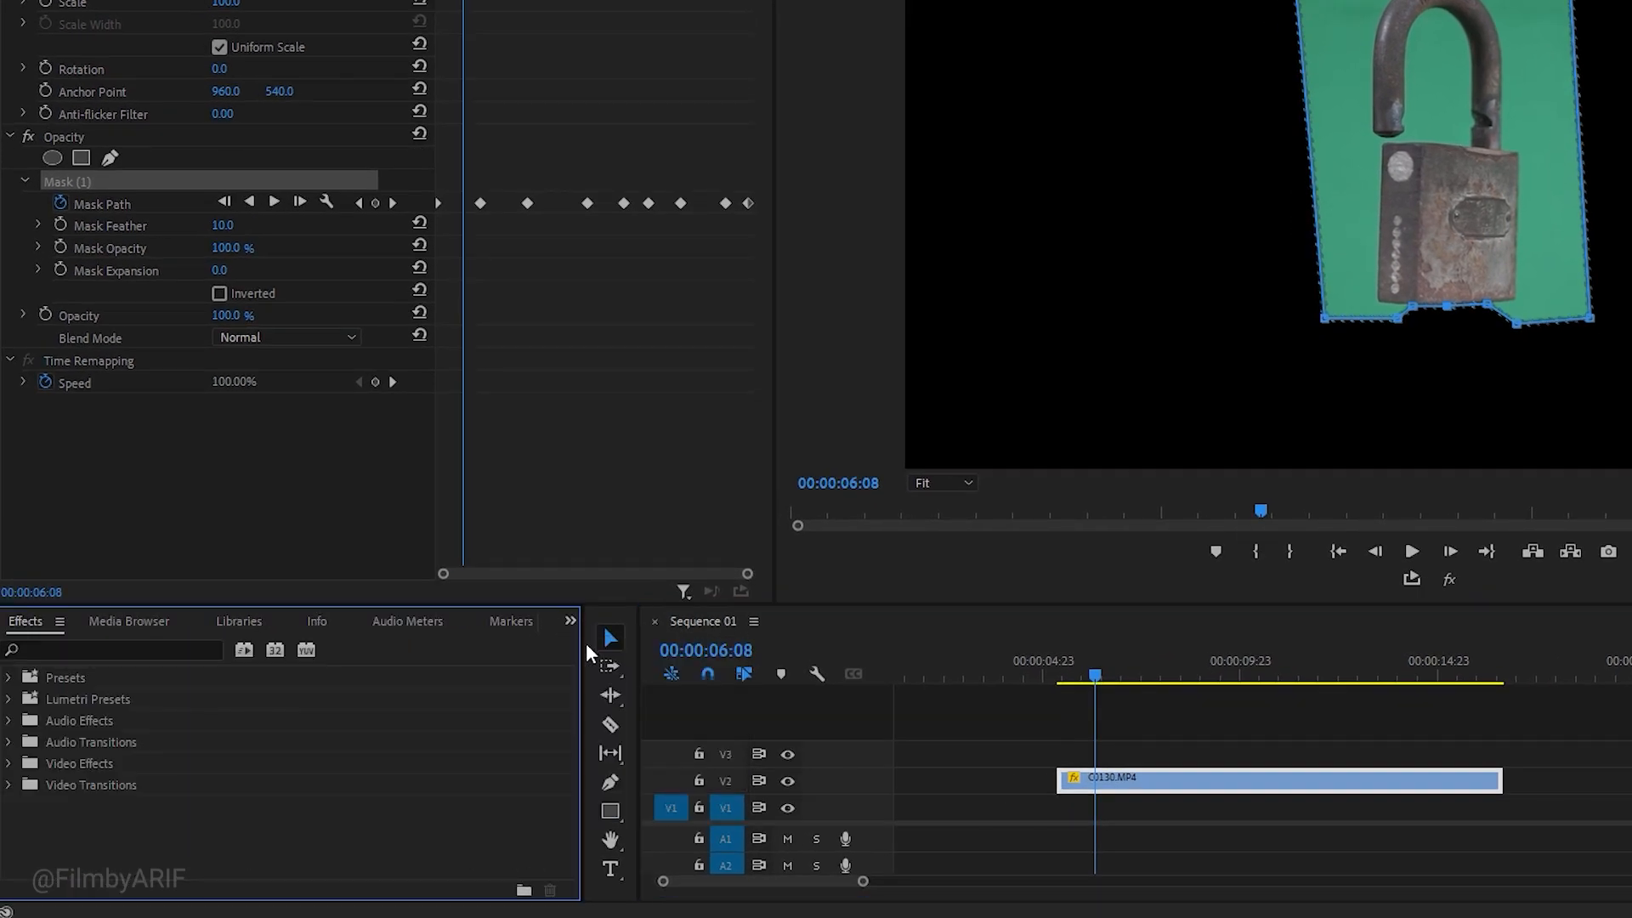
text(ultra)
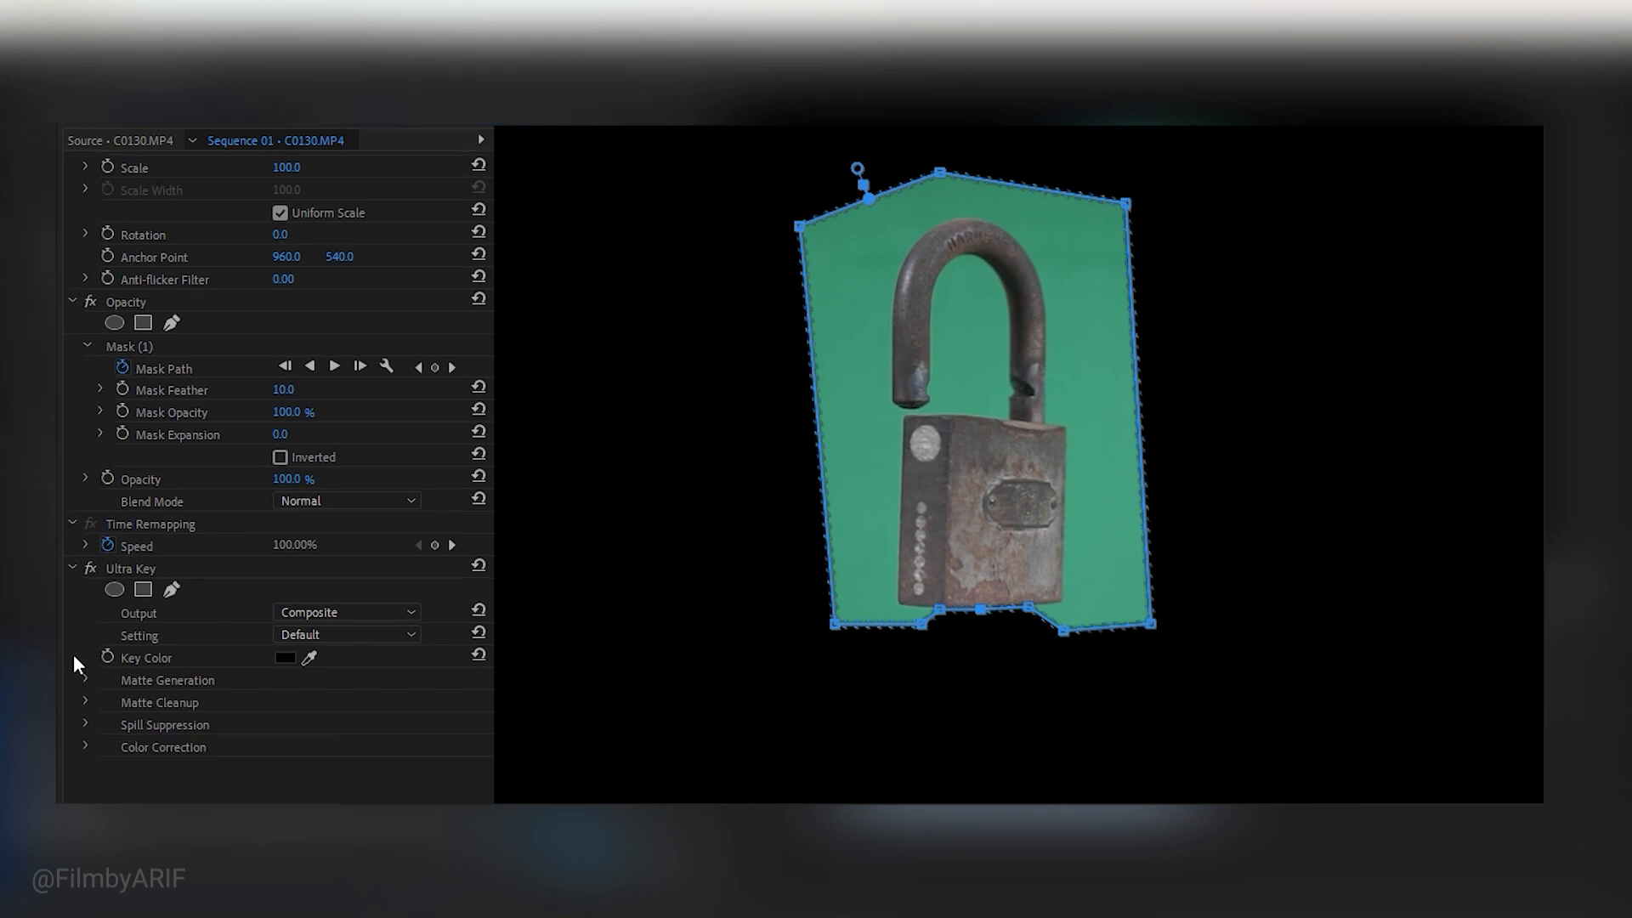
- Expand Ultra Key and sample the green backdrop so the padlock sits over black
click(85, 680)
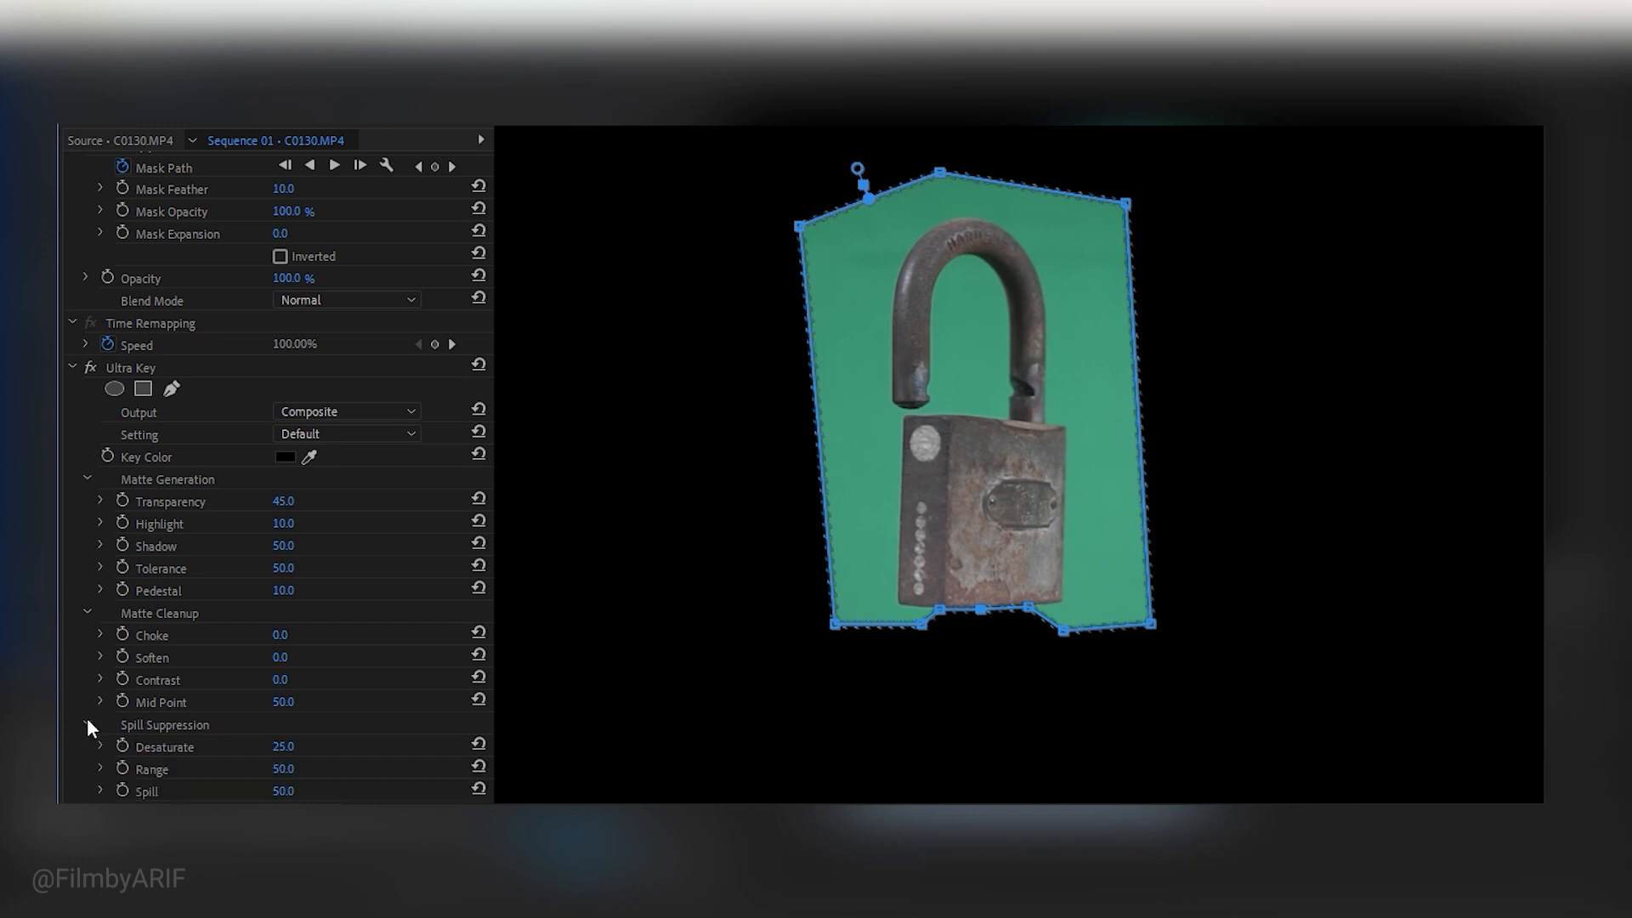
scroll(down, 3)
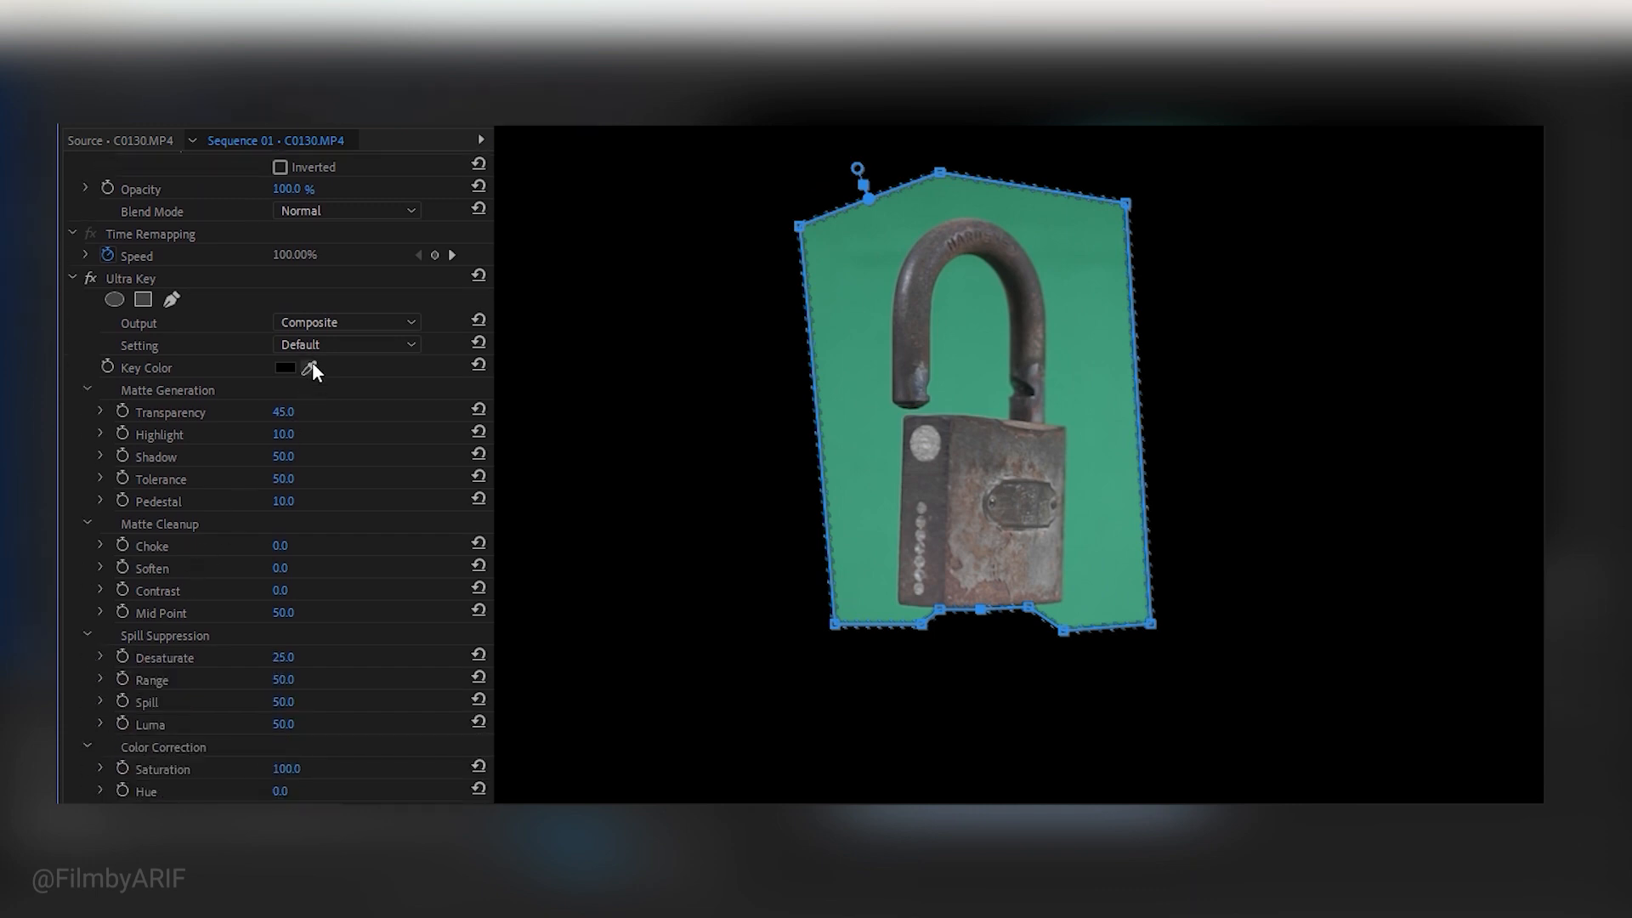
click(308, 367)
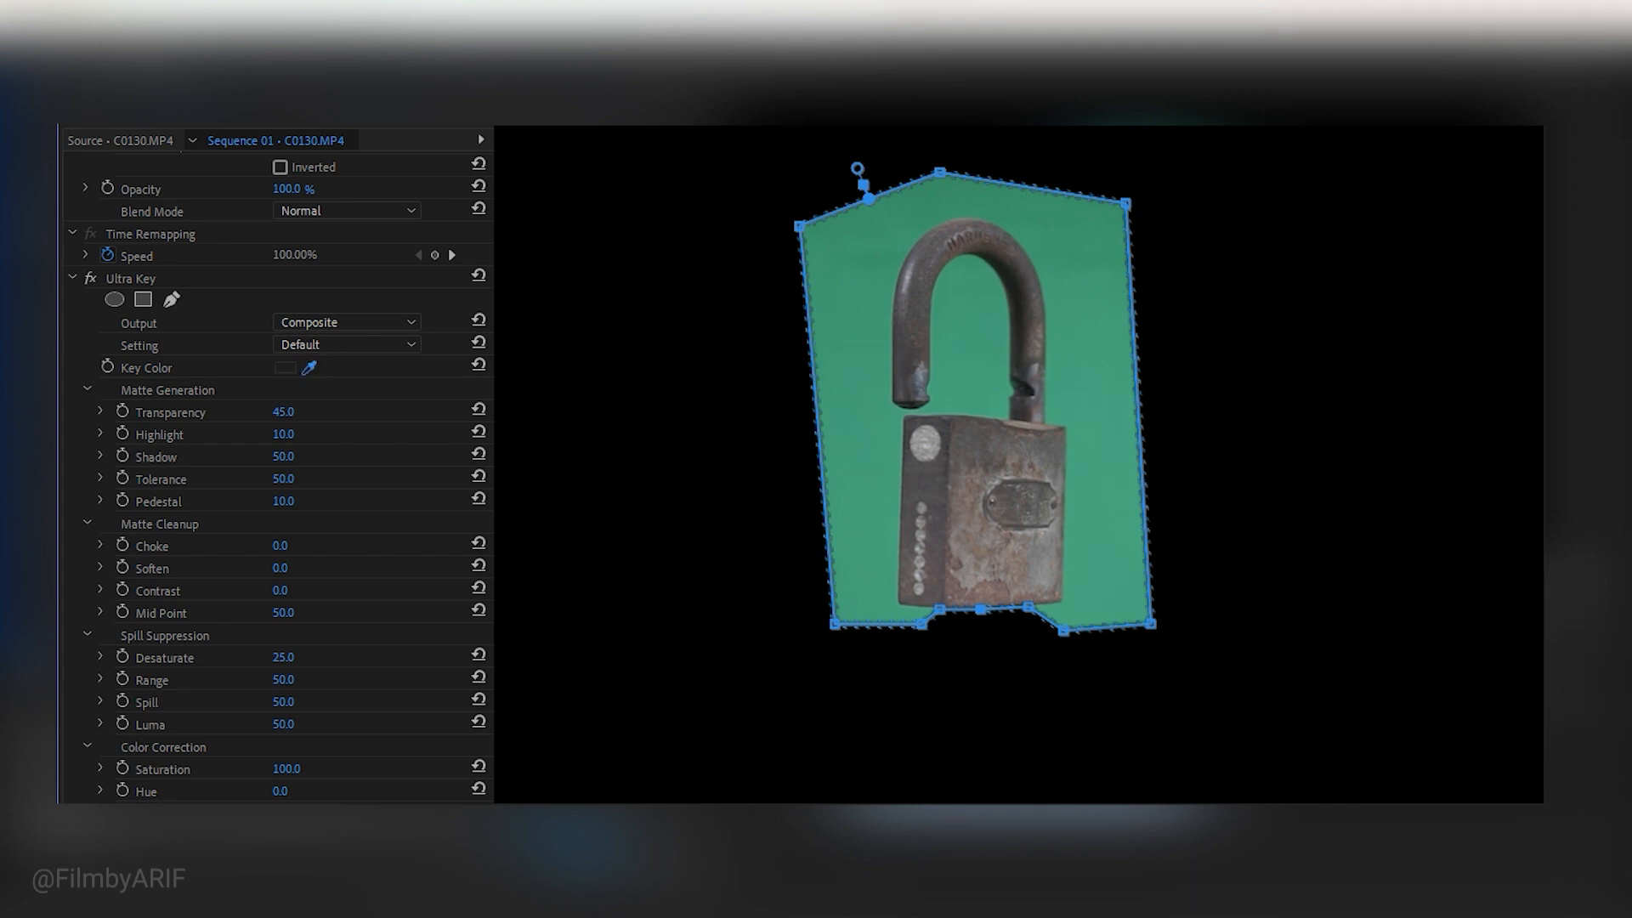
click(896, 340)
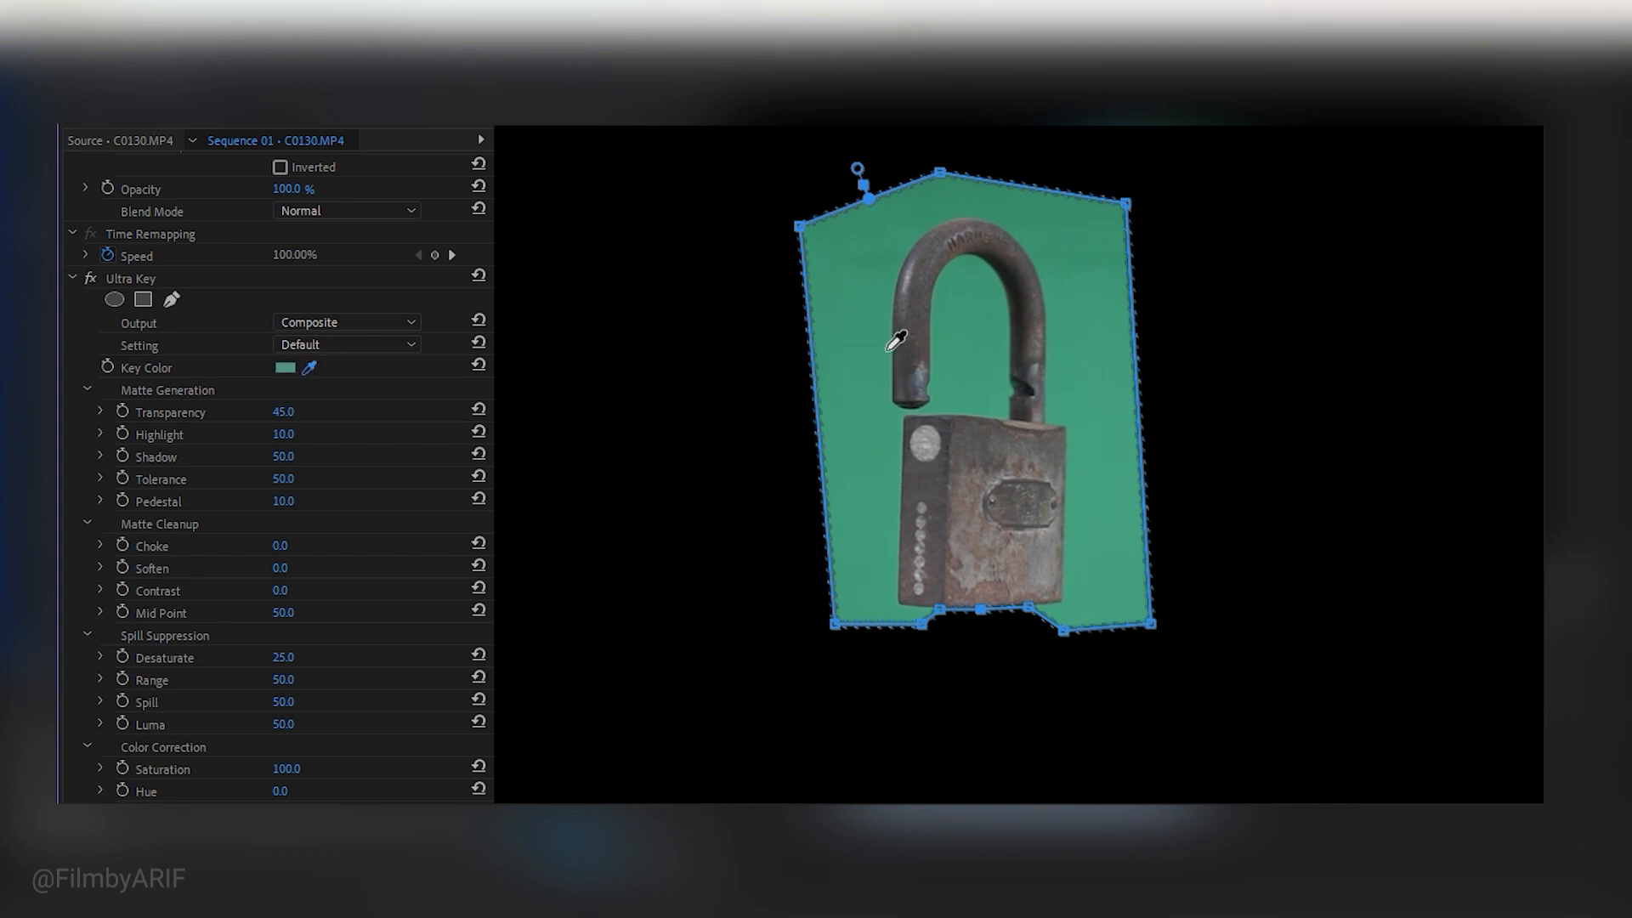
key(Ctrl)
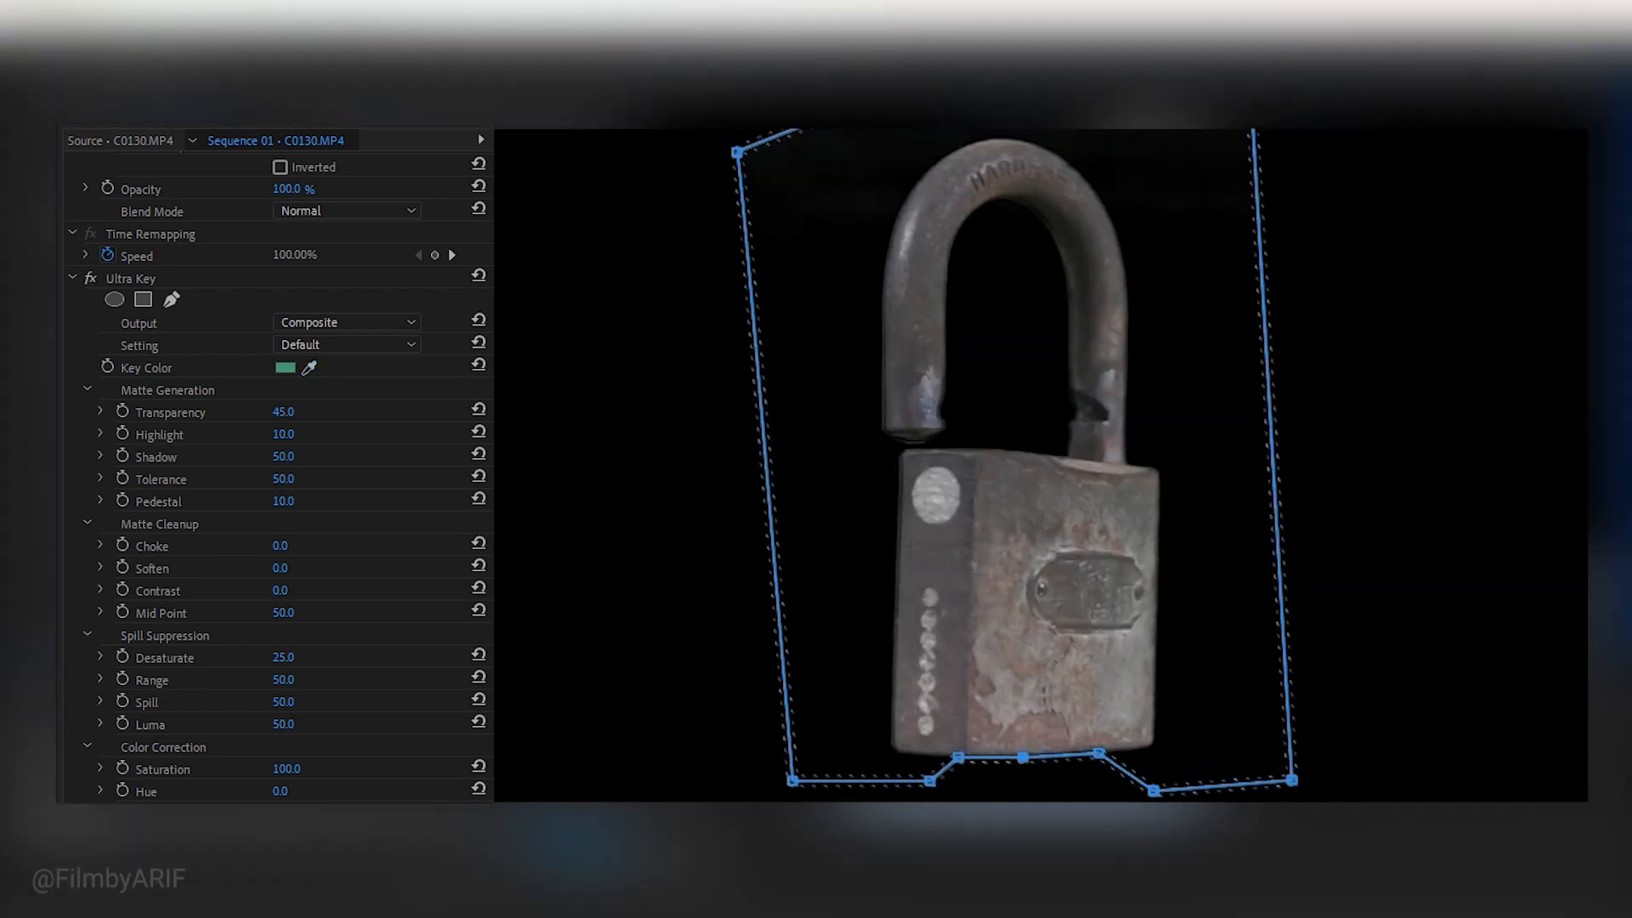
- Set the Ultra Key Output to Alpha Channel to see the padlock's matte
click(345, 321)
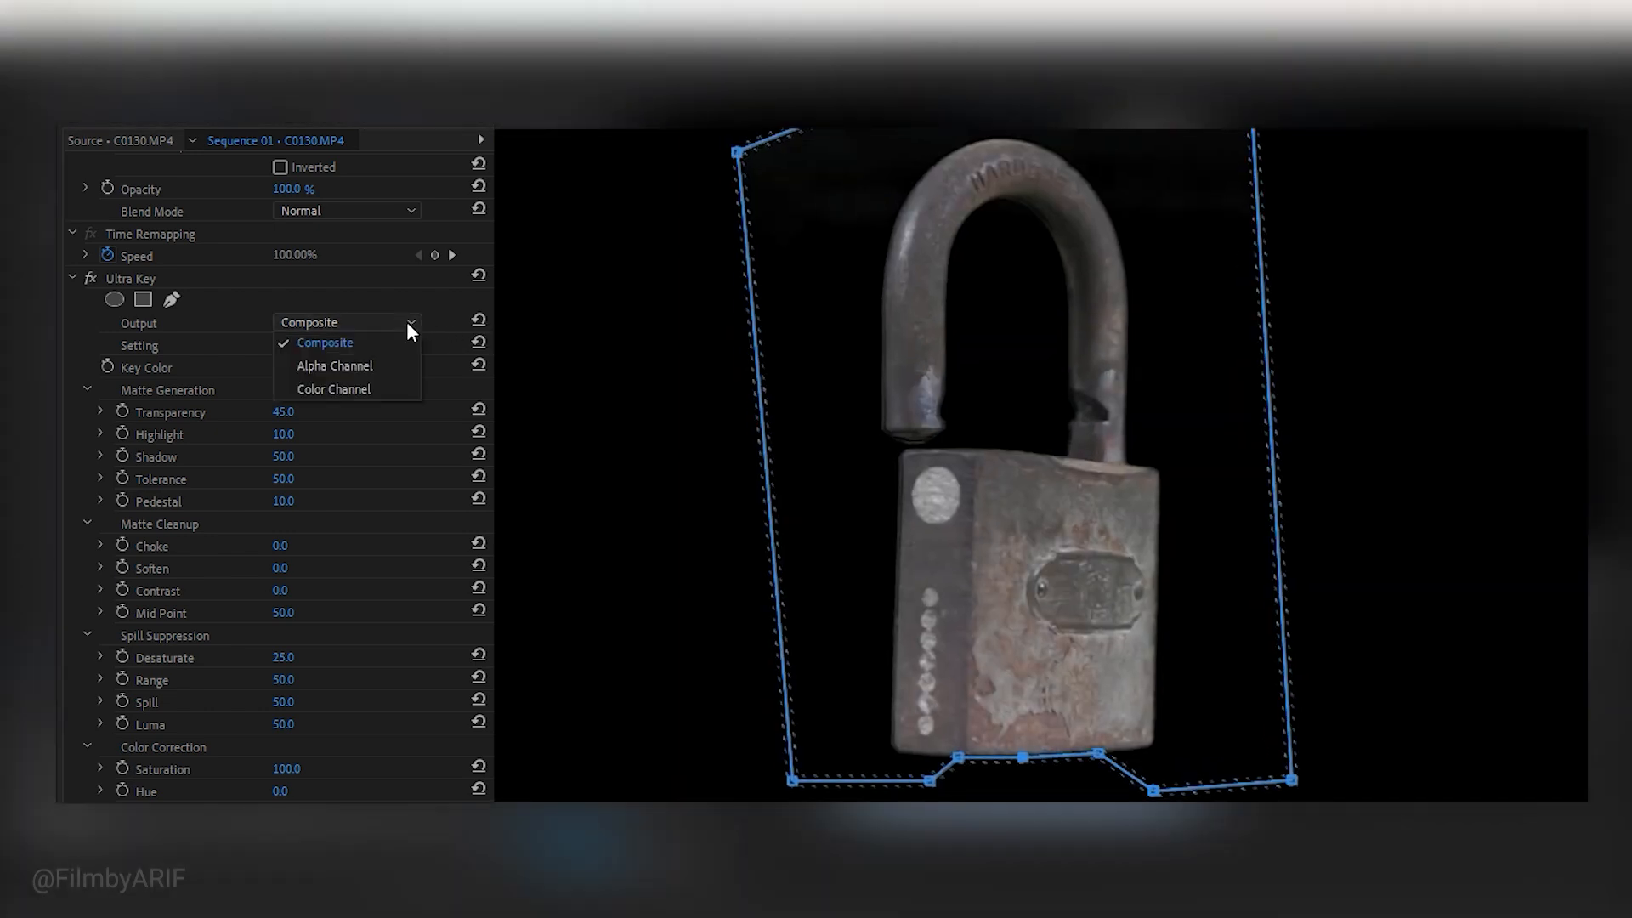
click(334, 366)
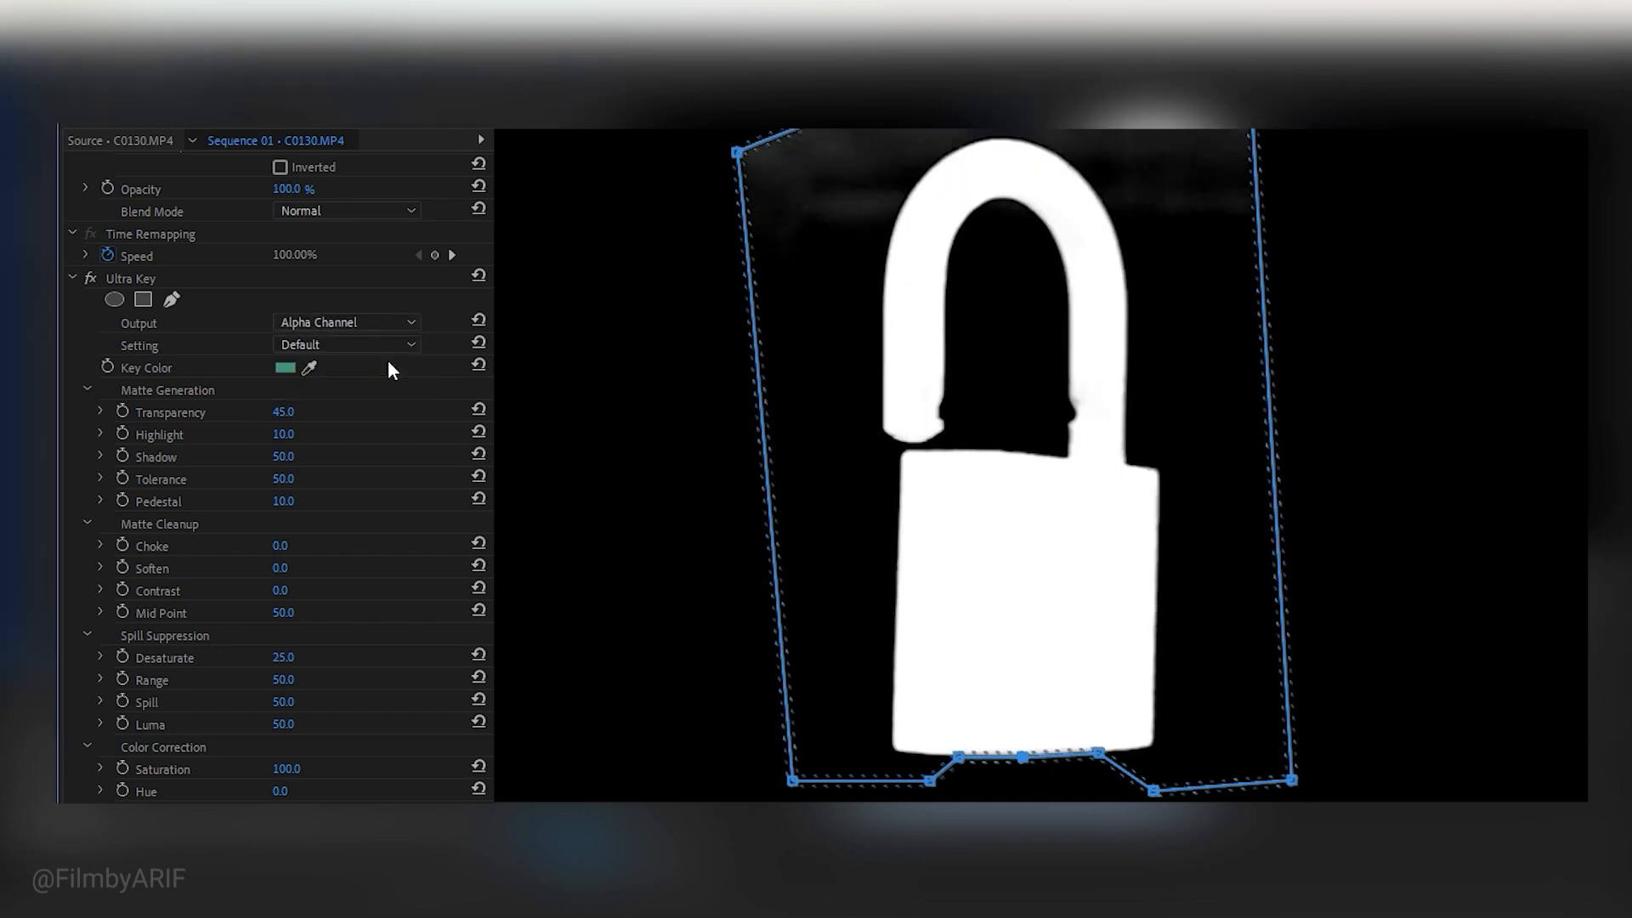
mouse_move(830, 235)
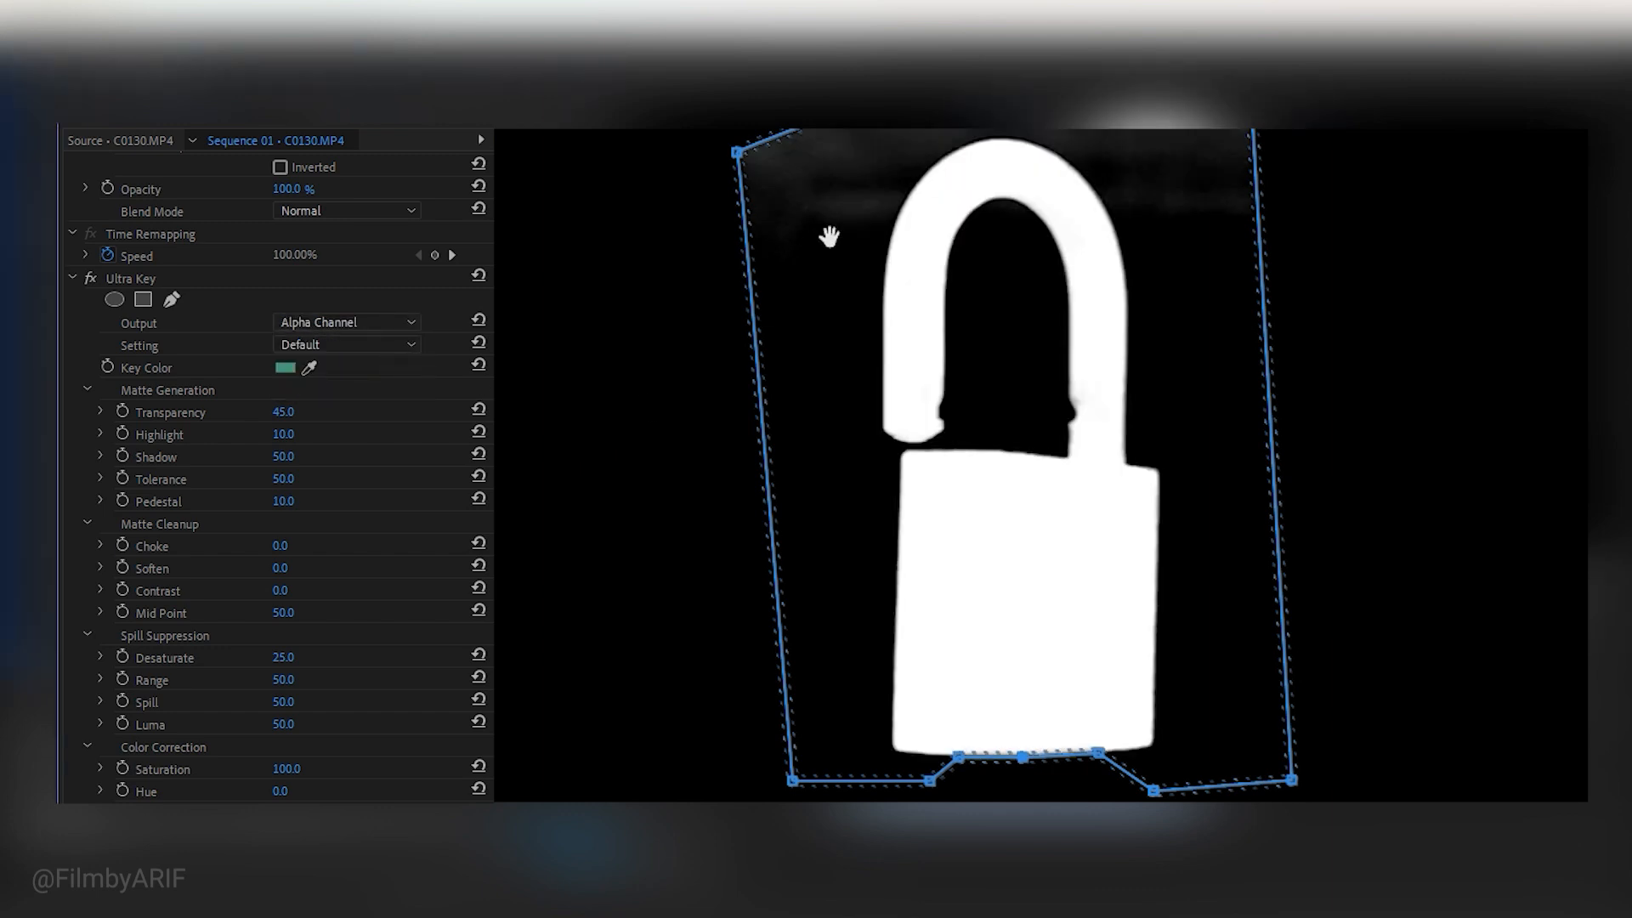
mouse_move(827, 219)
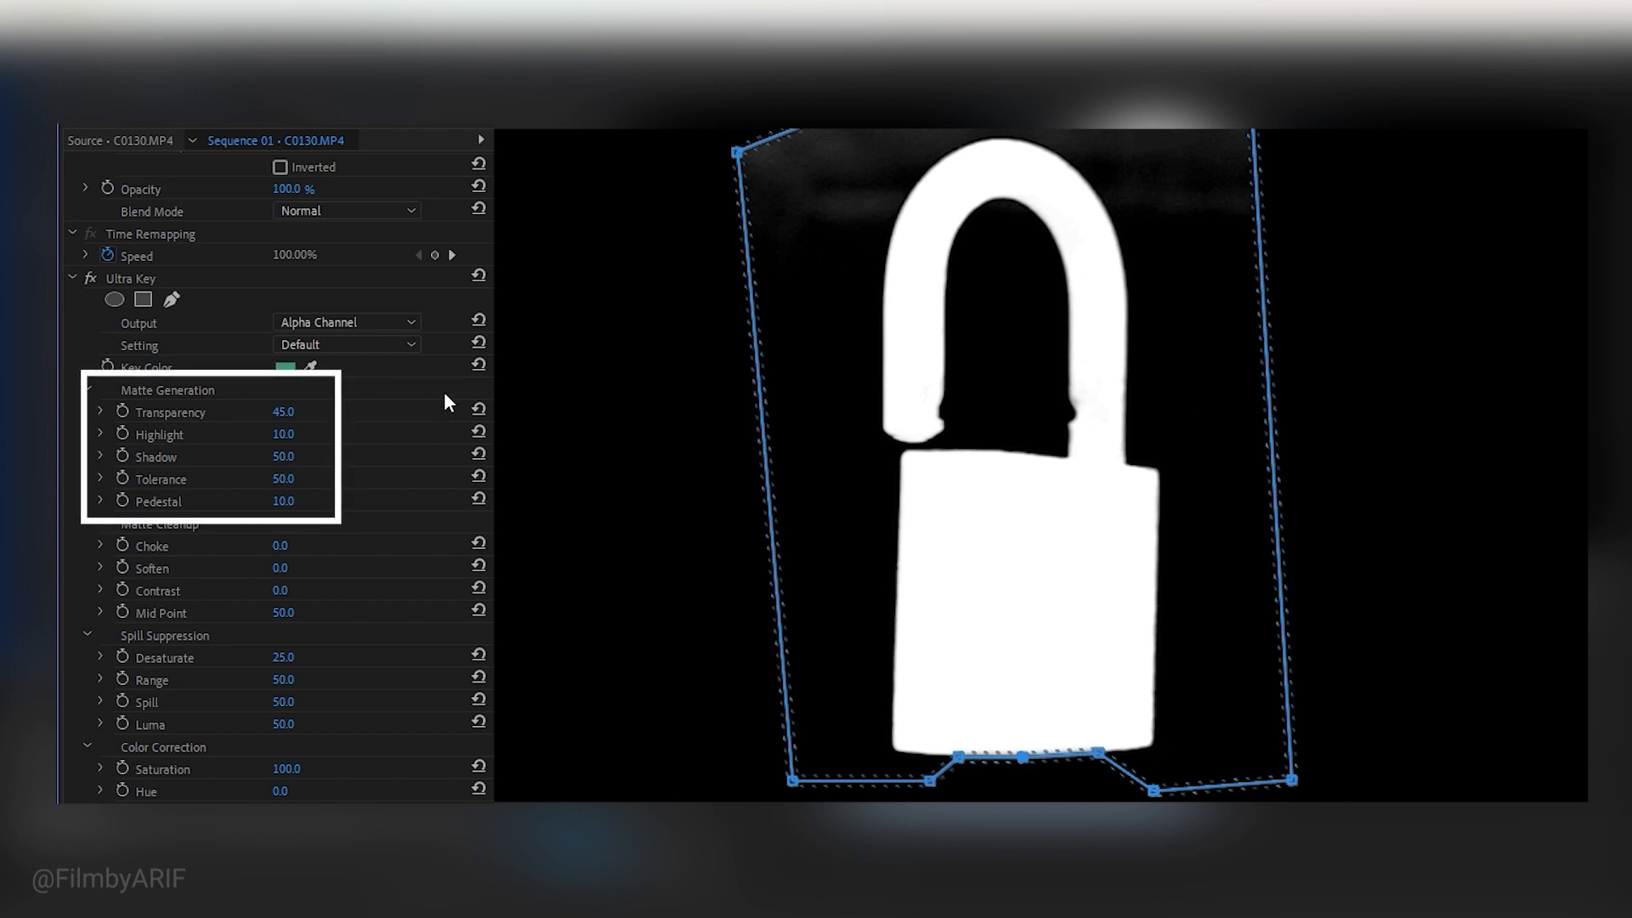
mouse_move(382, 413)
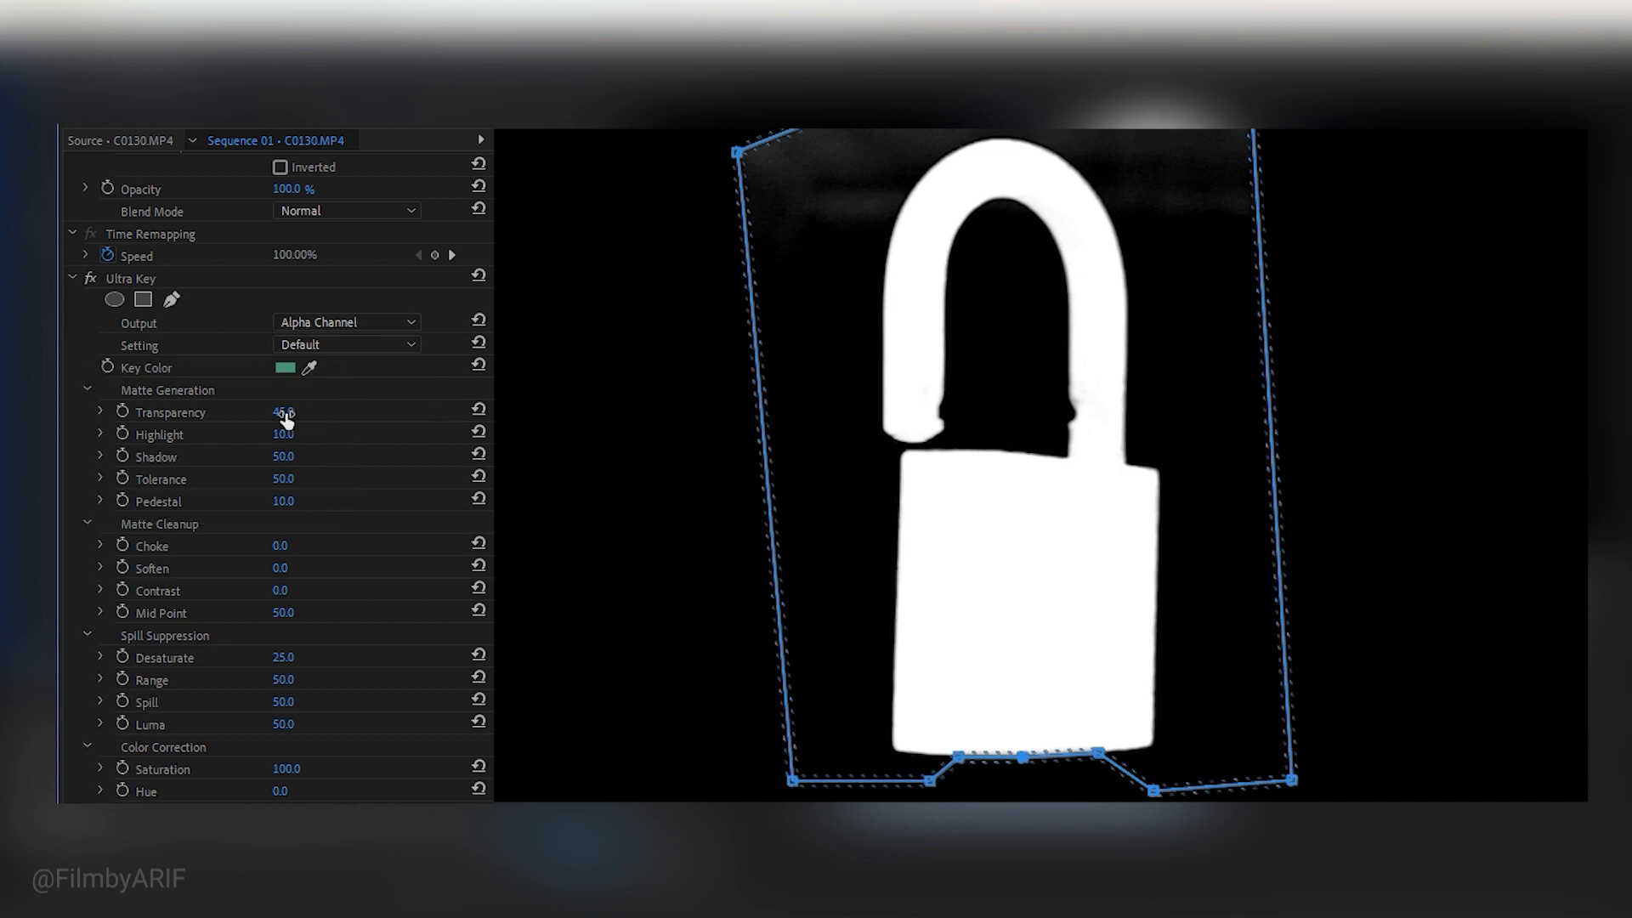
- Adjust the matte Transparency, raising it toward 60 then lowering it again
drag(281, 412, 296, 412)
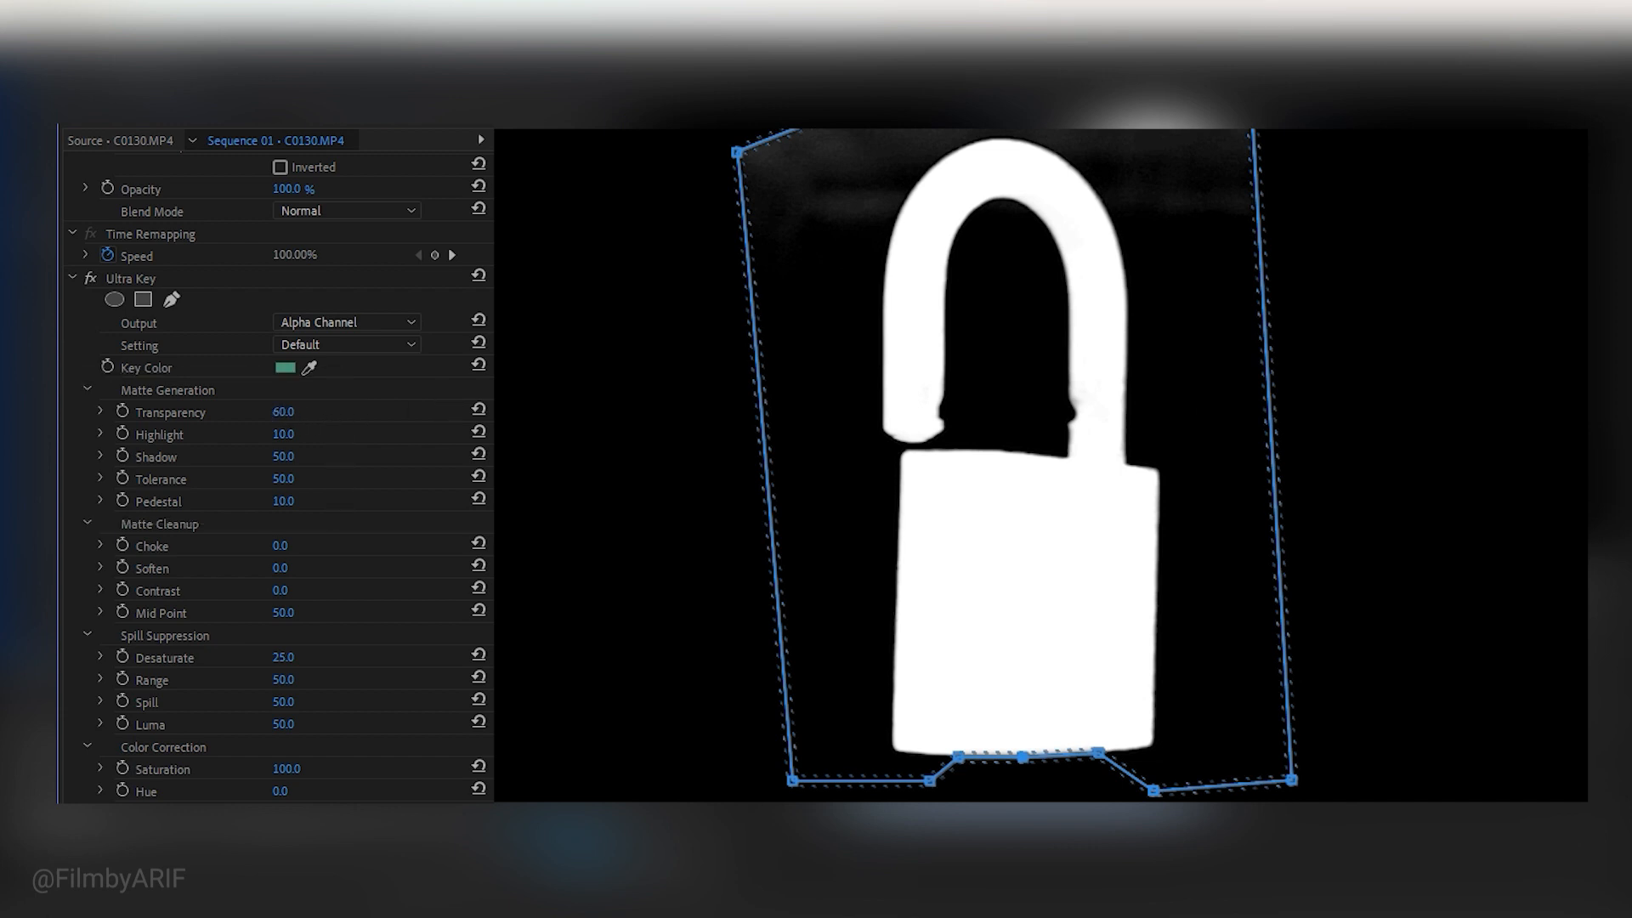
click(282, 411)
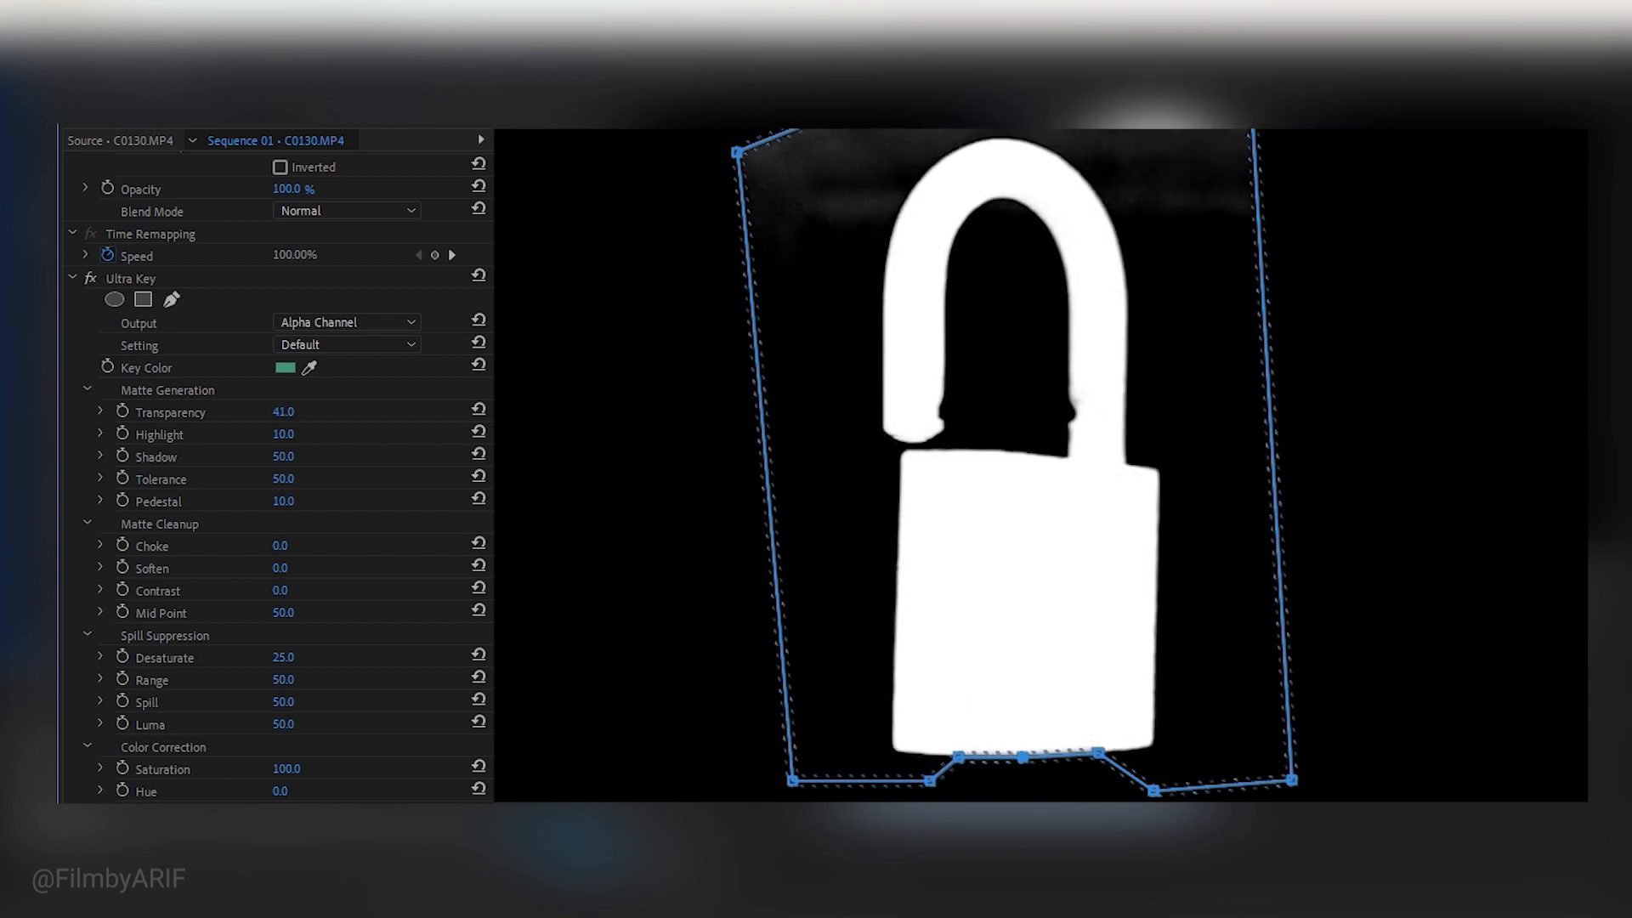
click(282, 412)
text(22)
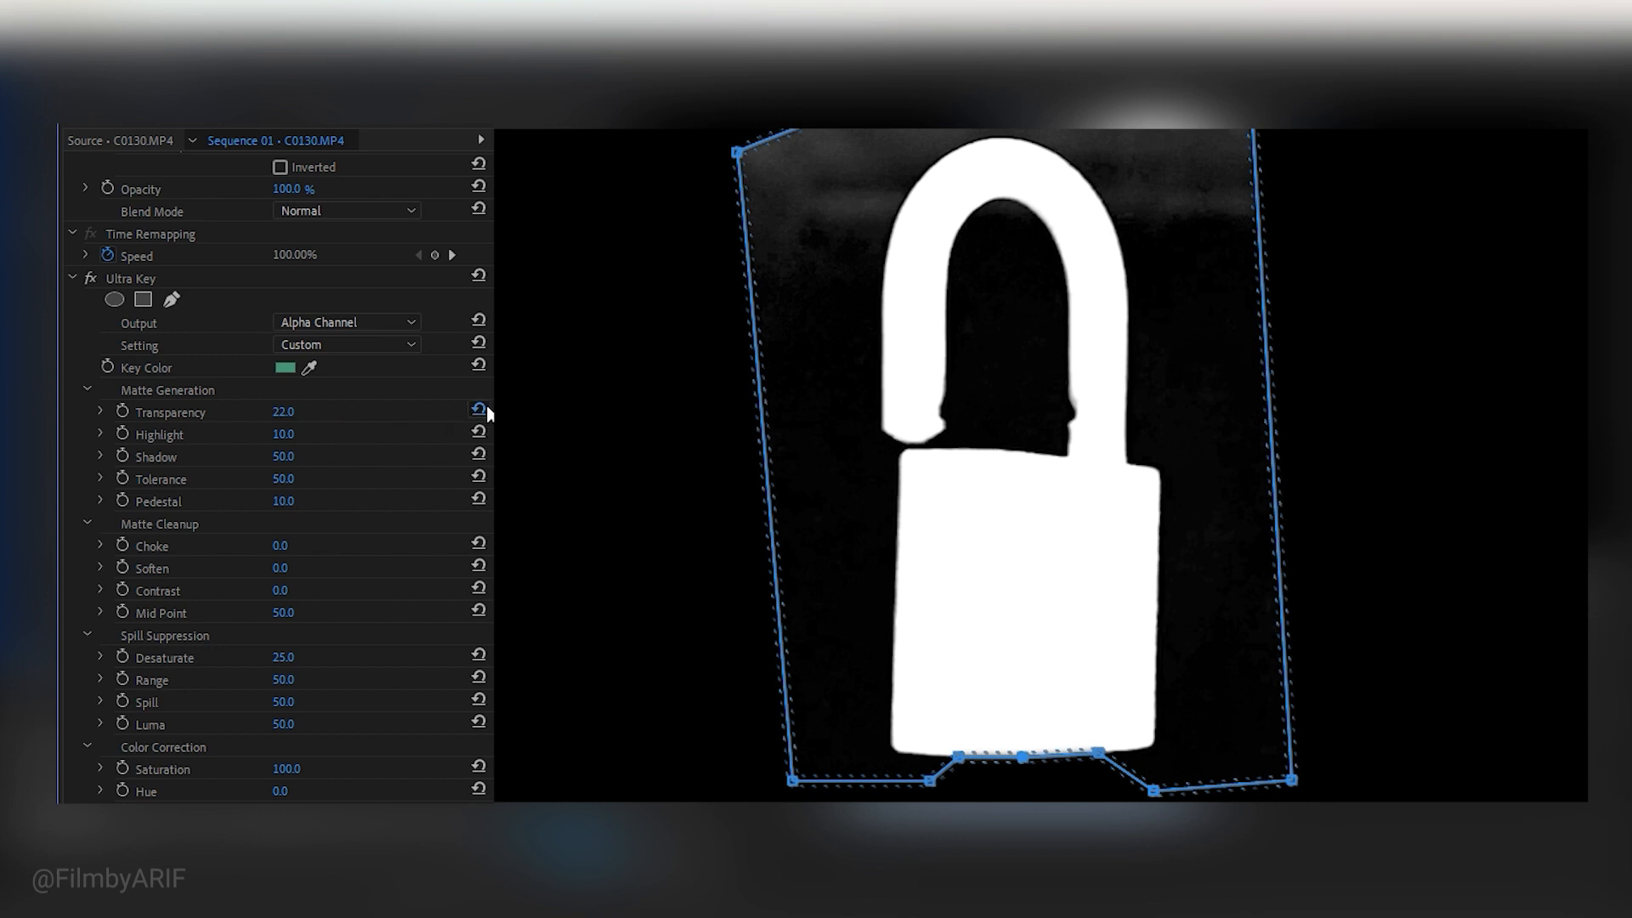
drag(282, 411, 302, 411)
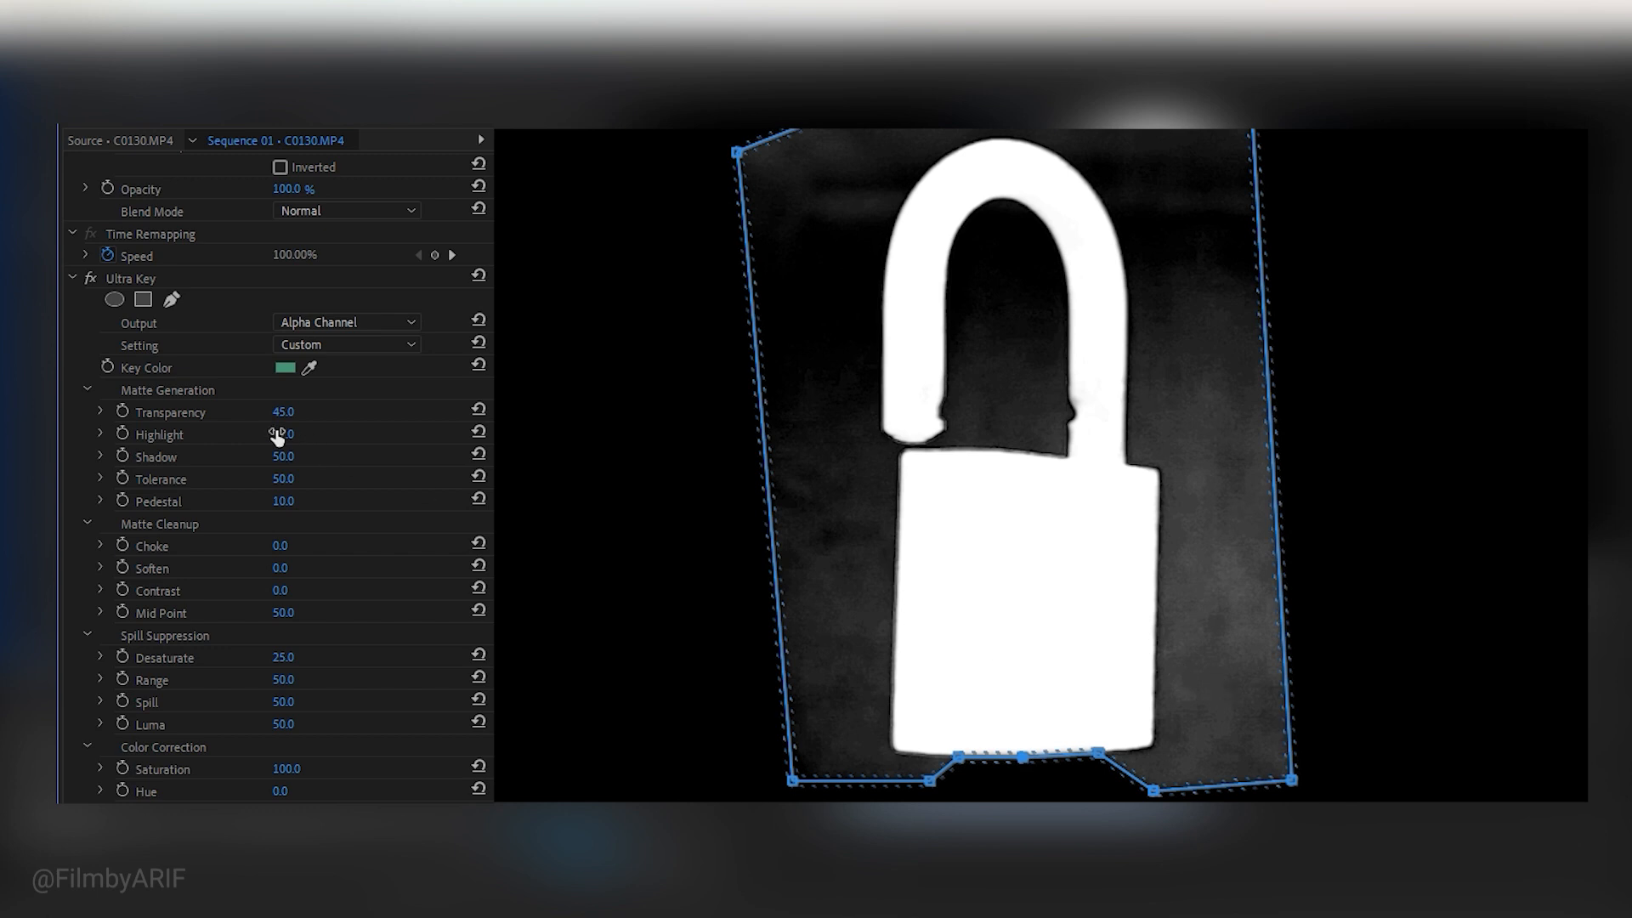
- Bring Highlight to 10, reset Tolerance to 50 and raise Pedestal to 34 for a clean black background
drag(280, 433, 285, 433)
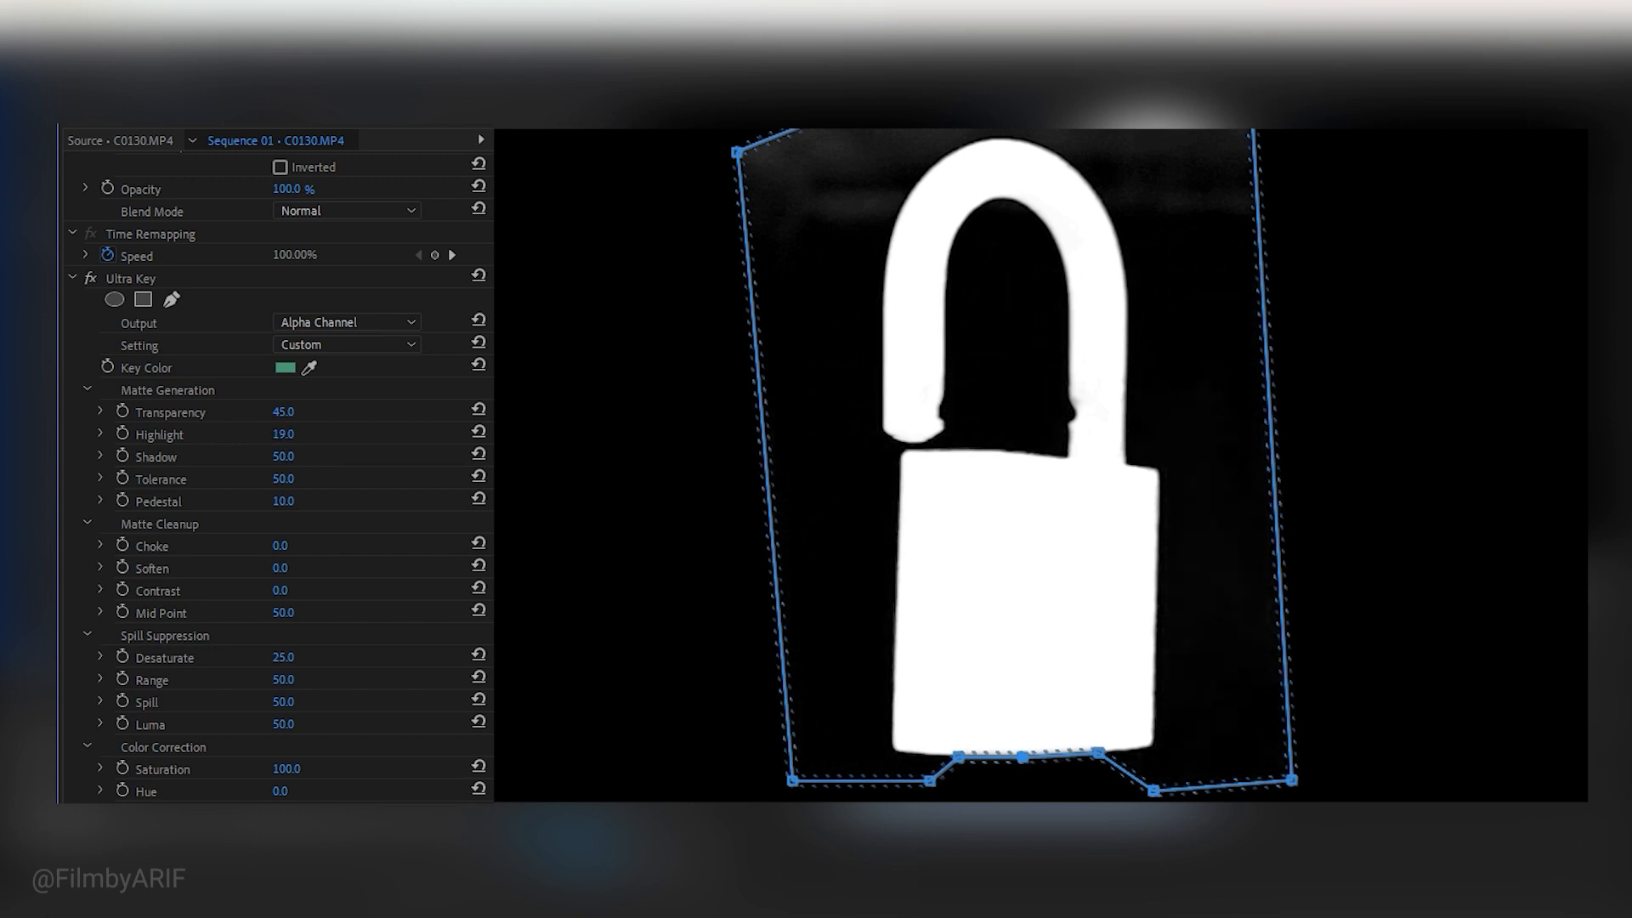
drag(282, 433, 260, 433)
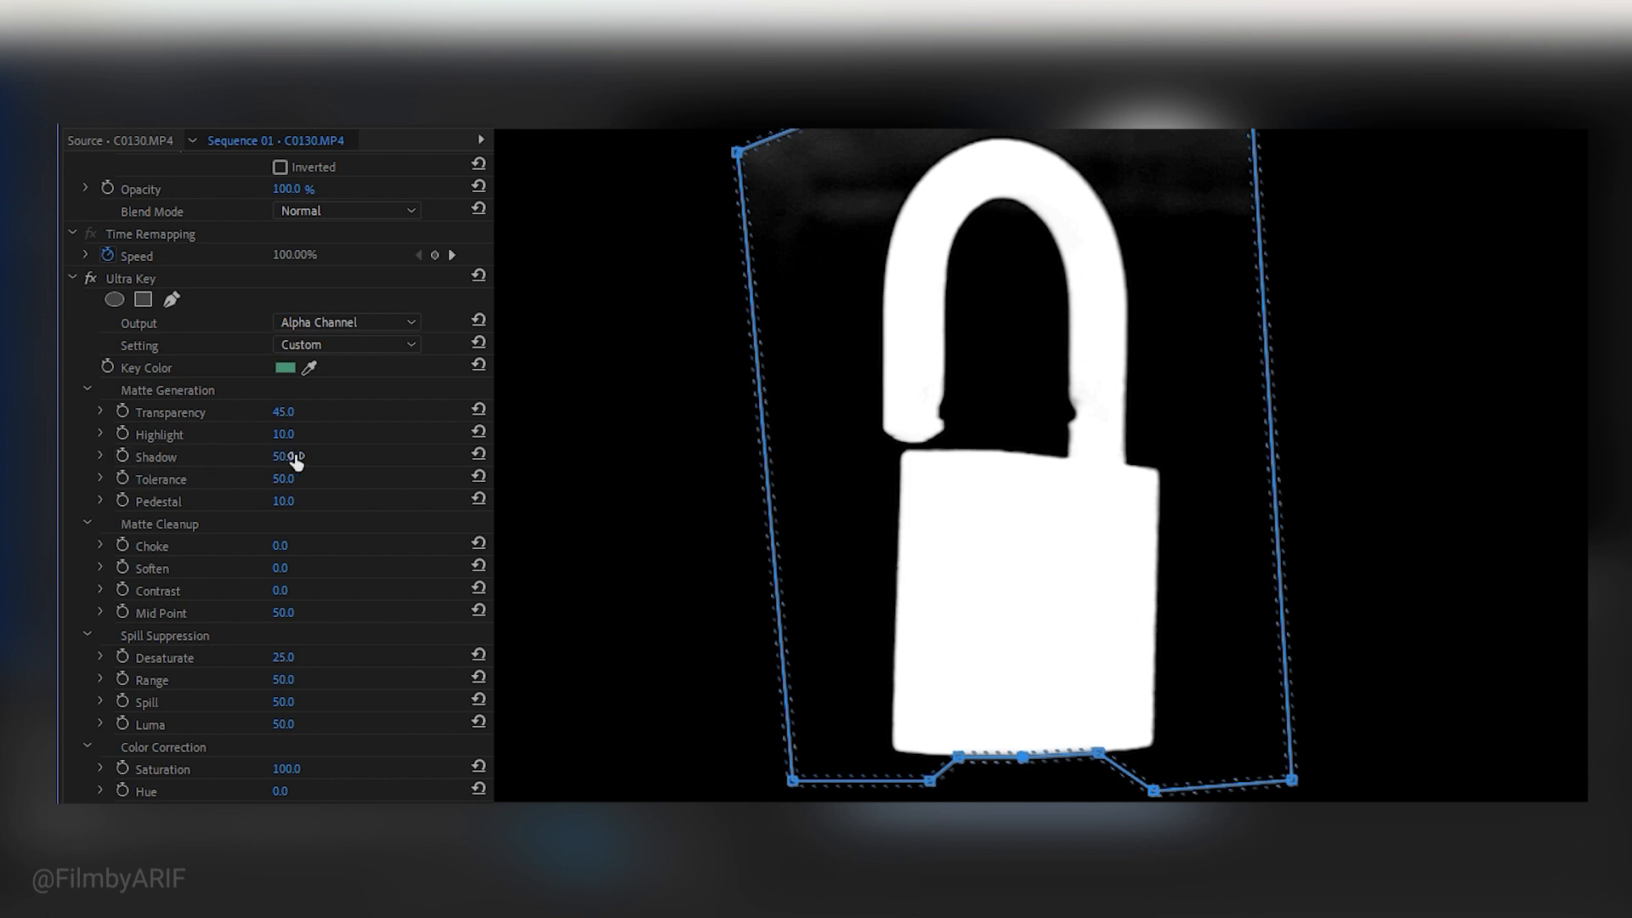
mouse_move(404, 473)
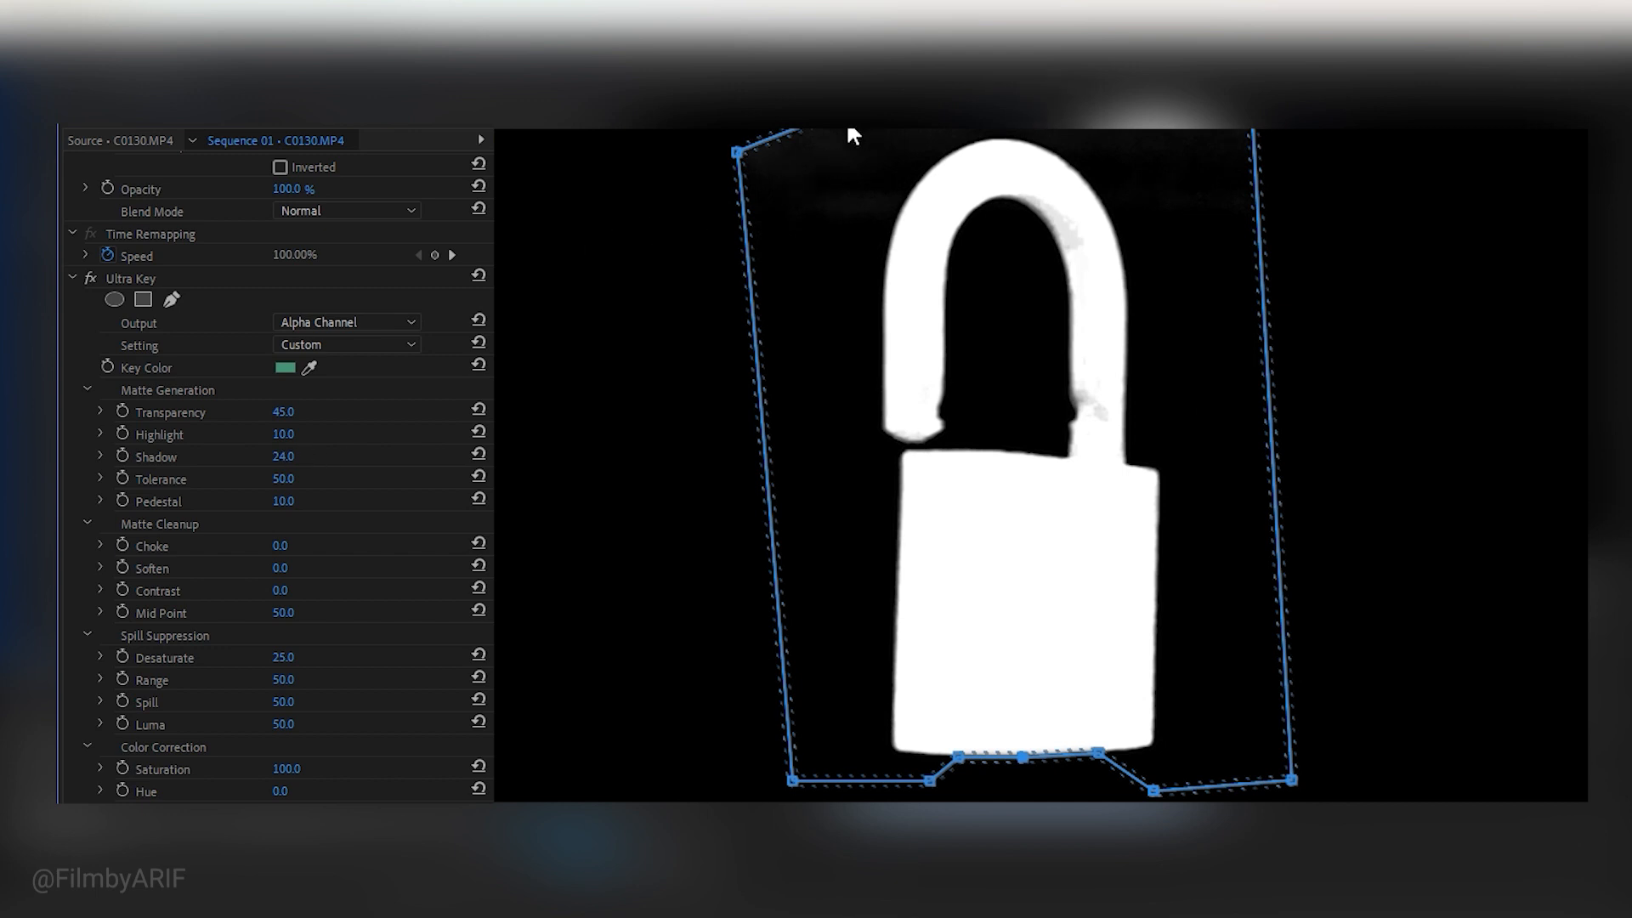
mouse_move(385, 474)
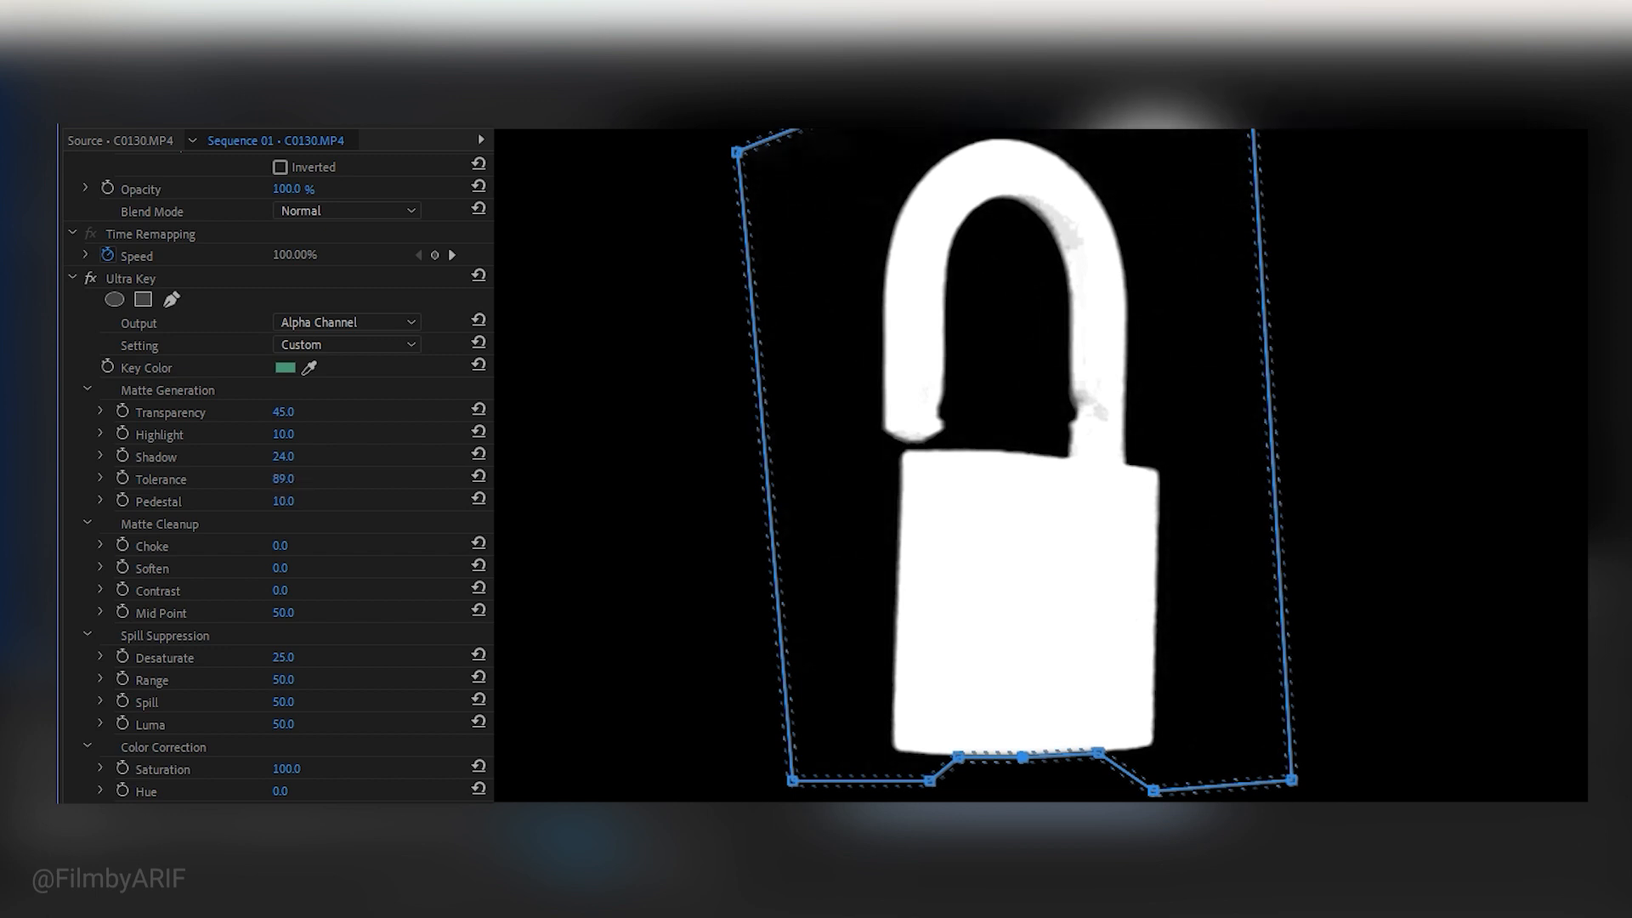
click(478, 478)
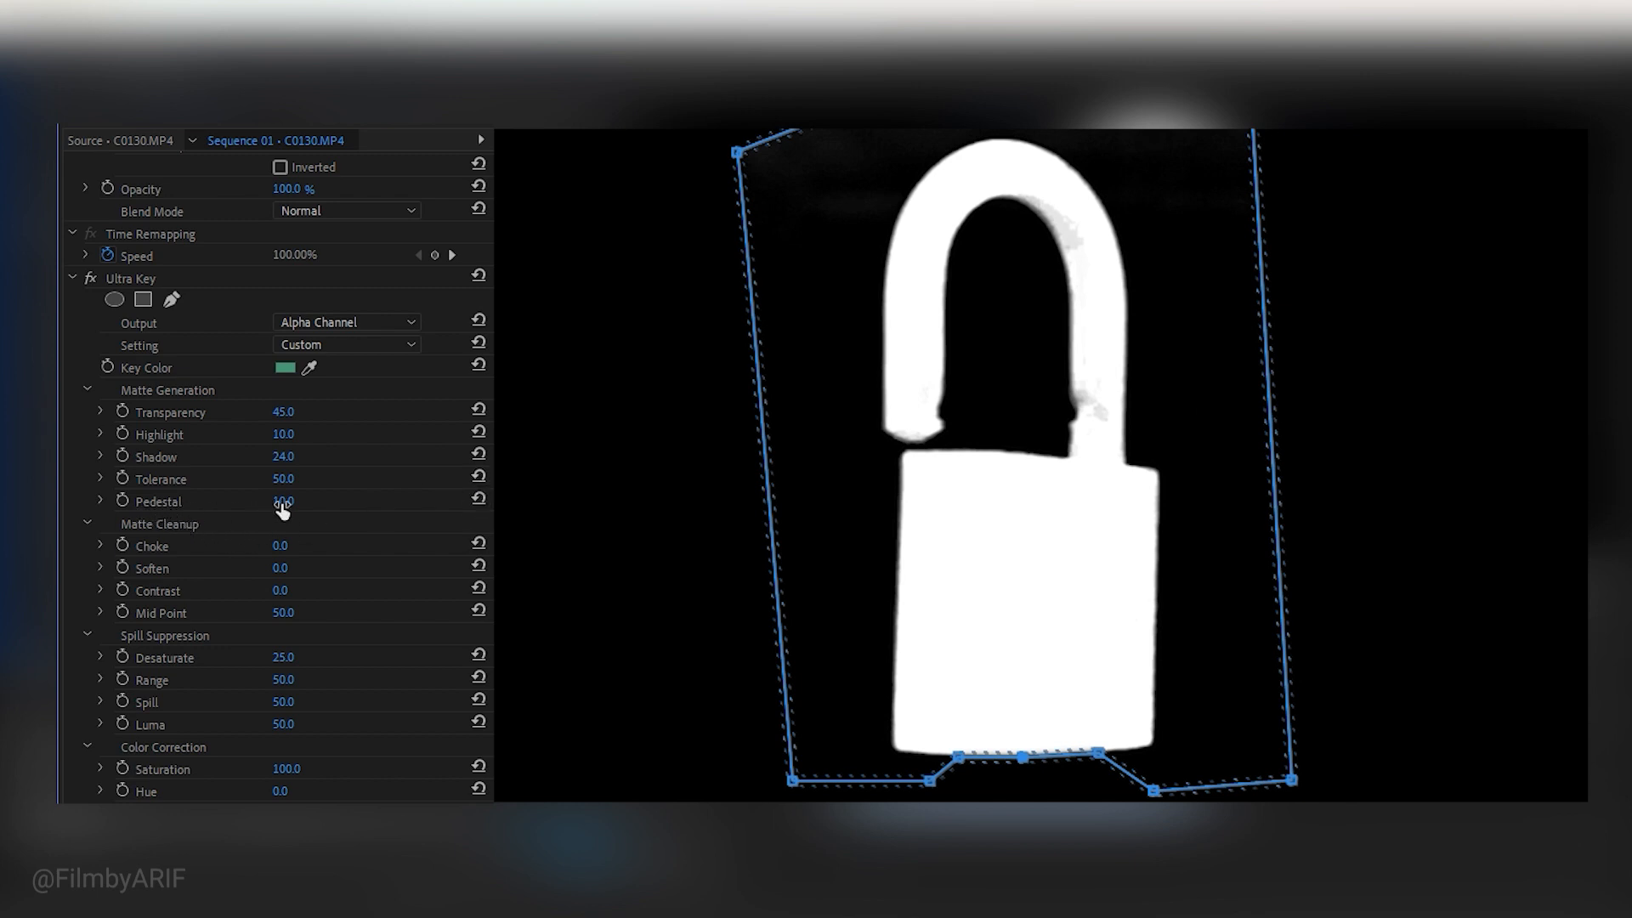
drag(280, 499, 312, 500)
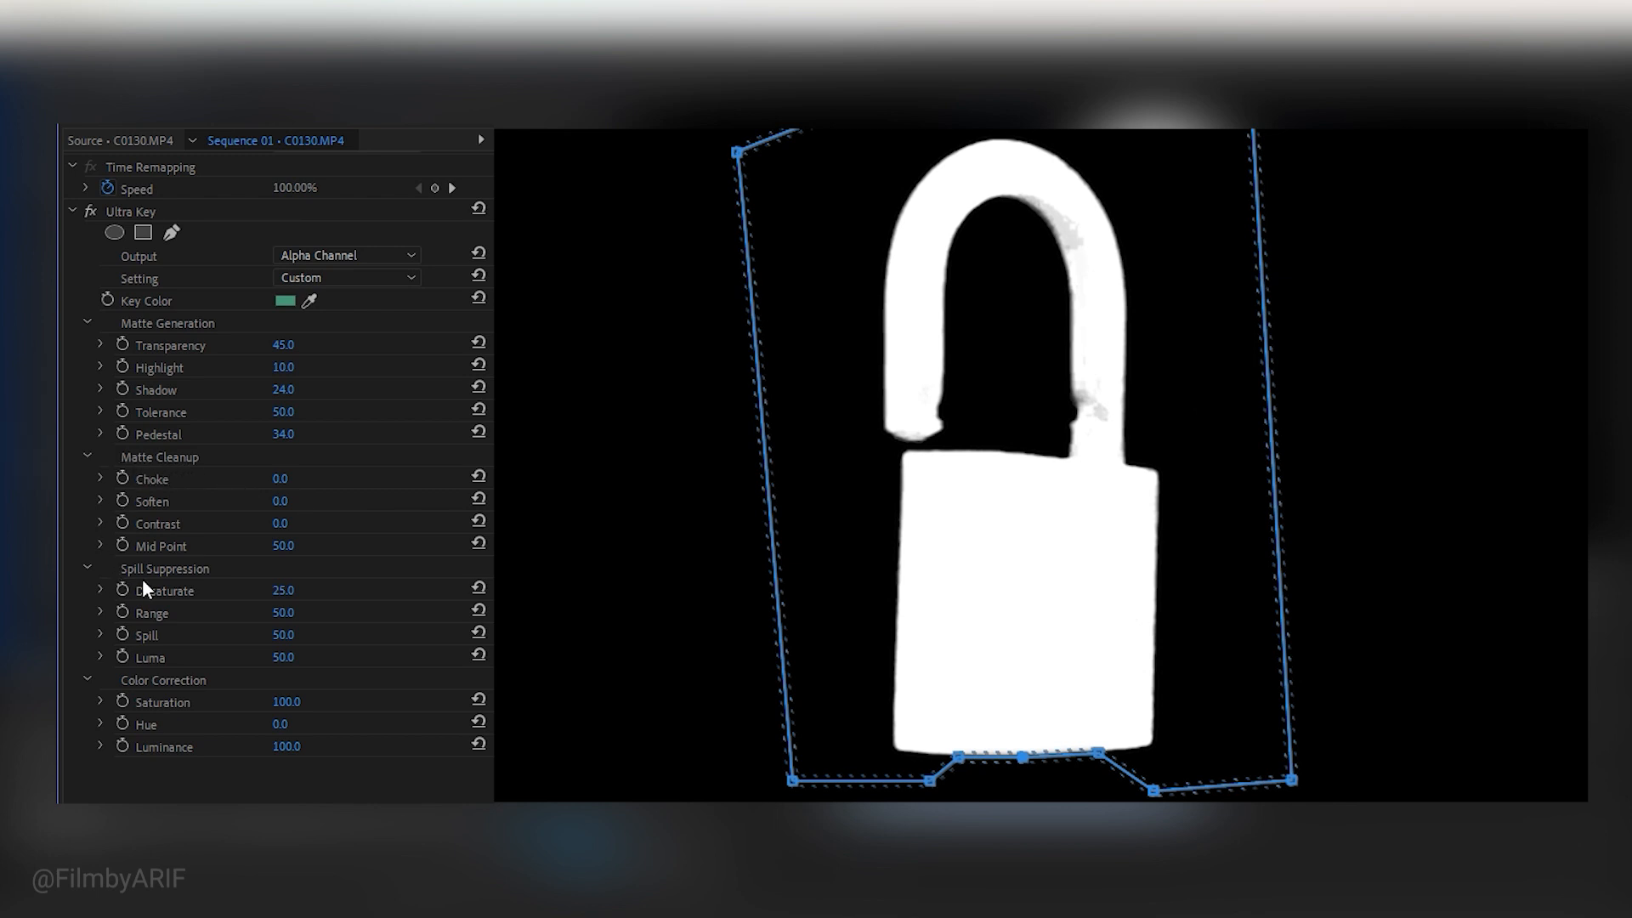
mouse_move(157, 590)
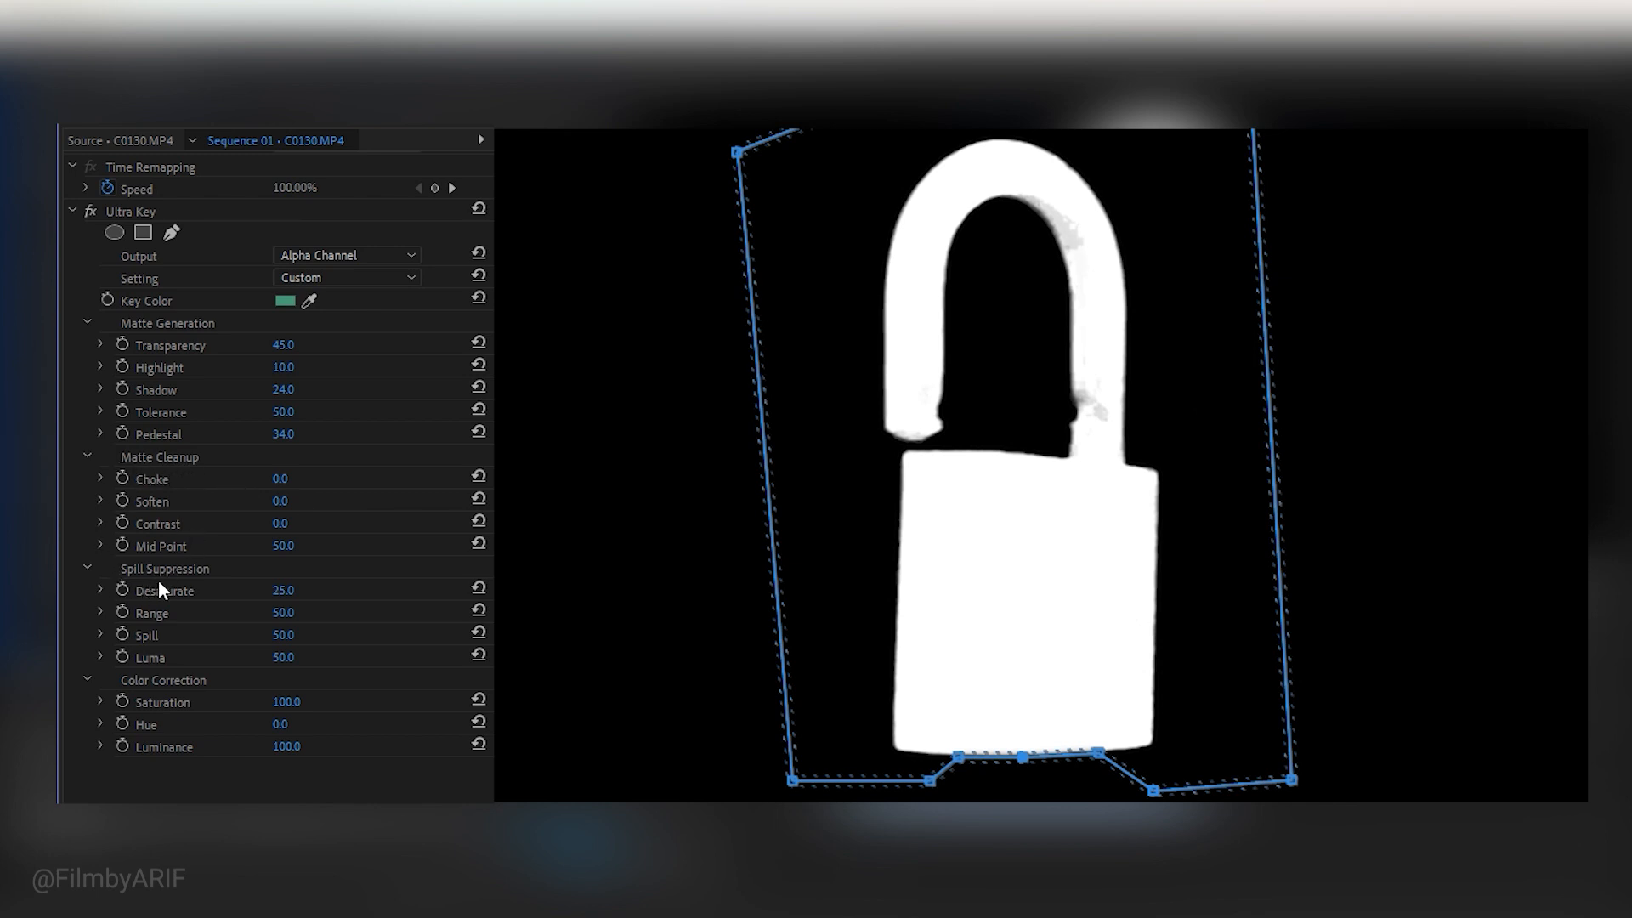
mouse_move(156, 668)
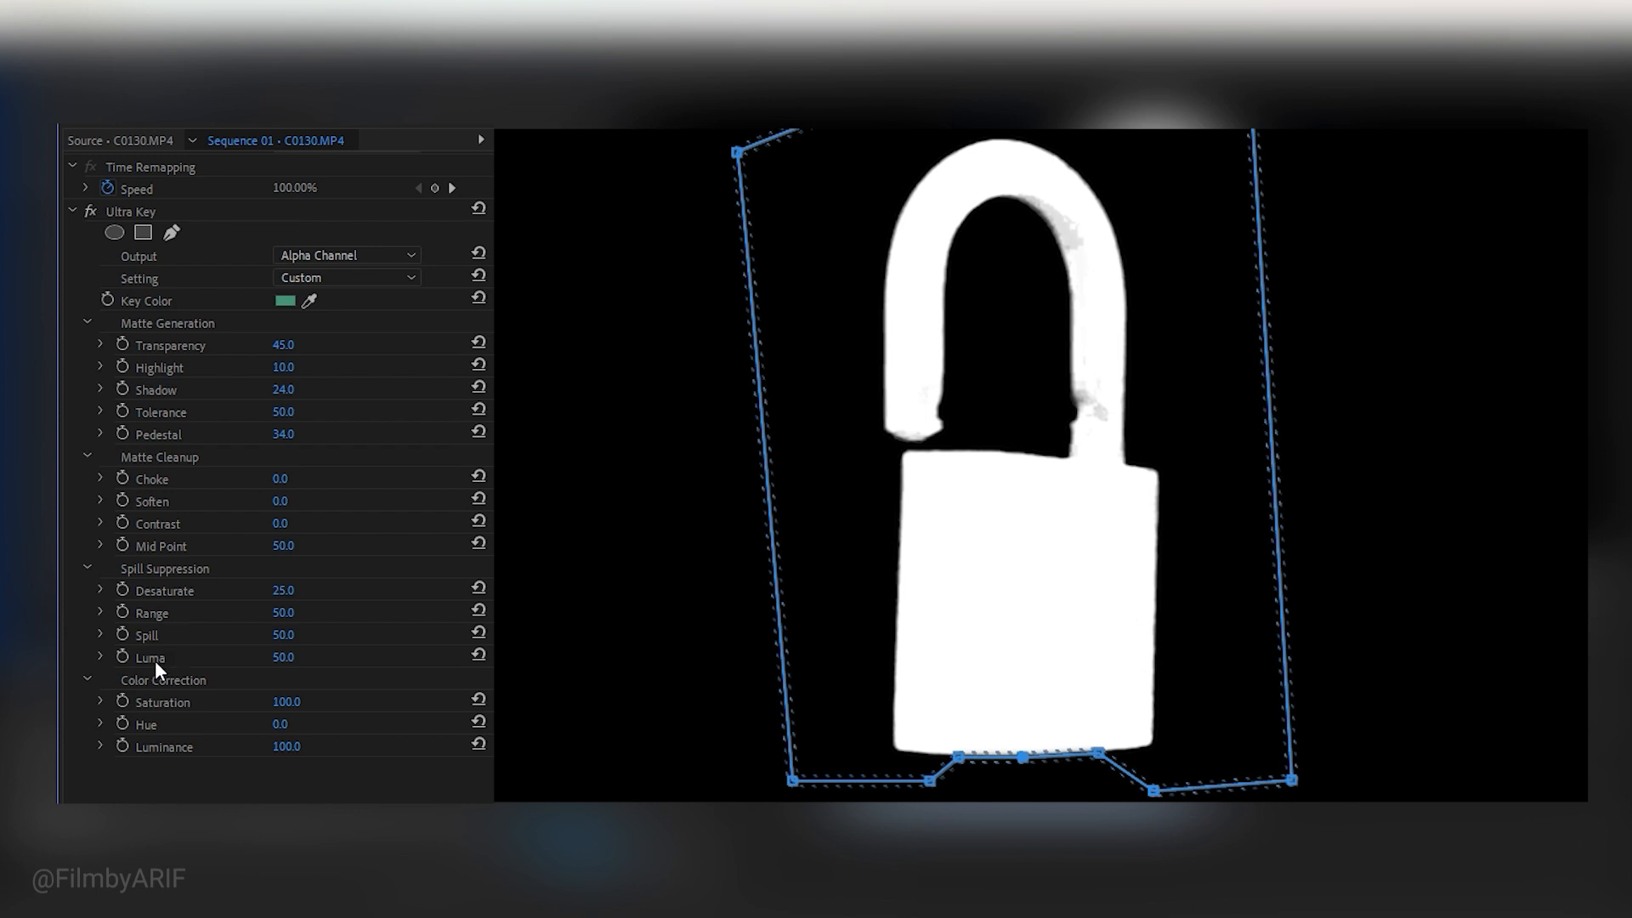
mouse_move(136, 760)
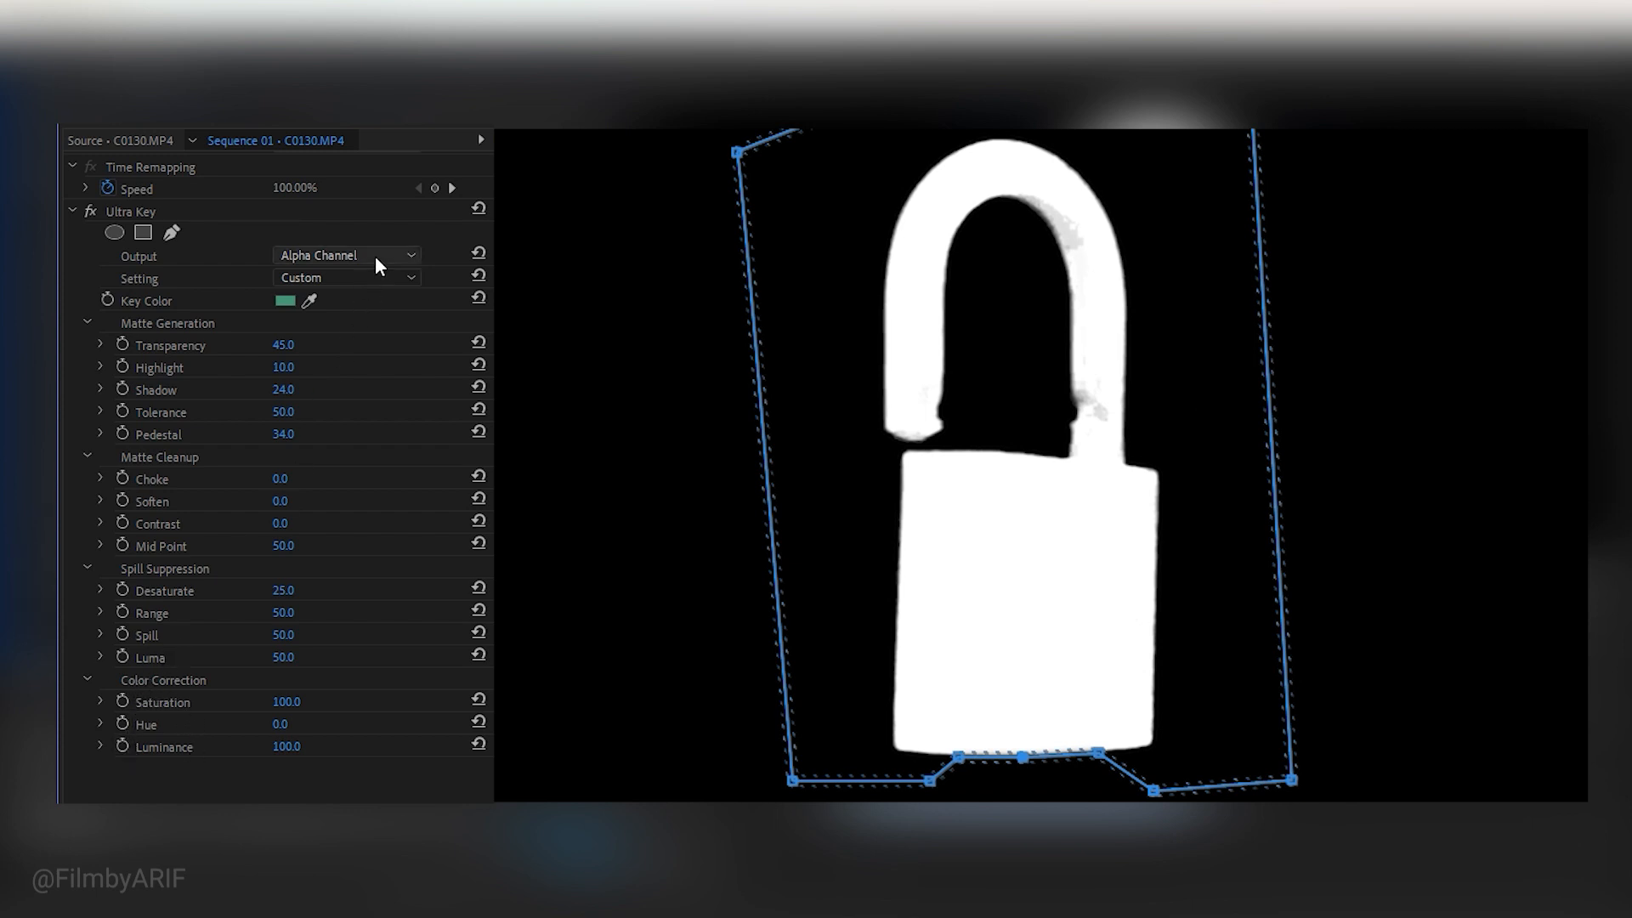
- Set the Ultra Key Output back to Composite to show the coloured padlock
click(346, 255)
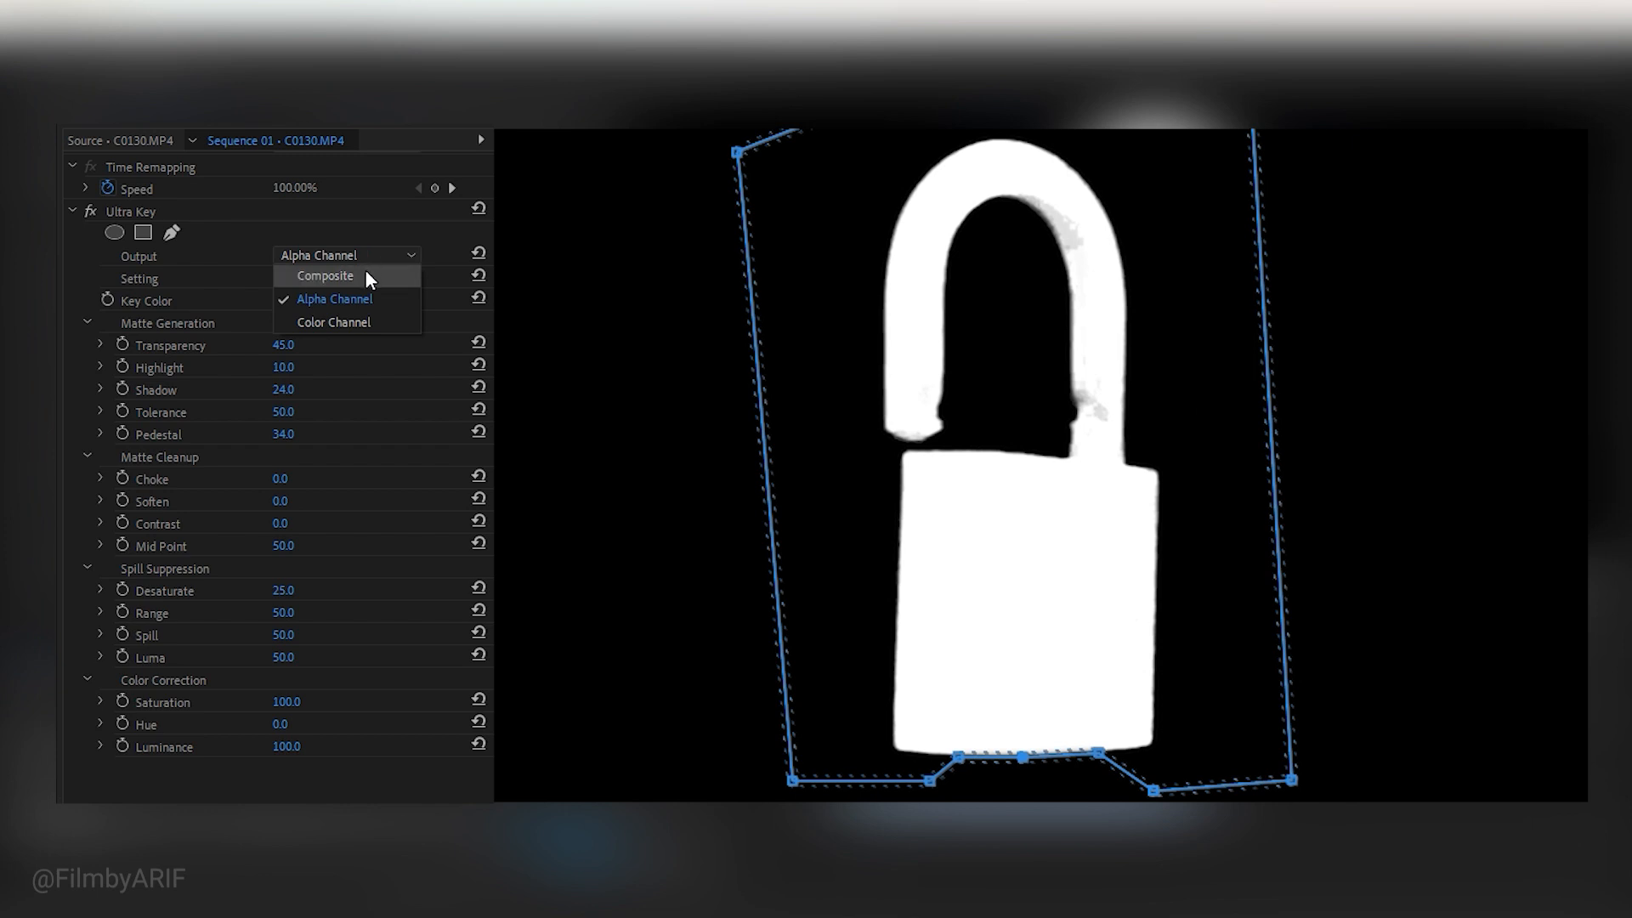
click(326, 276)
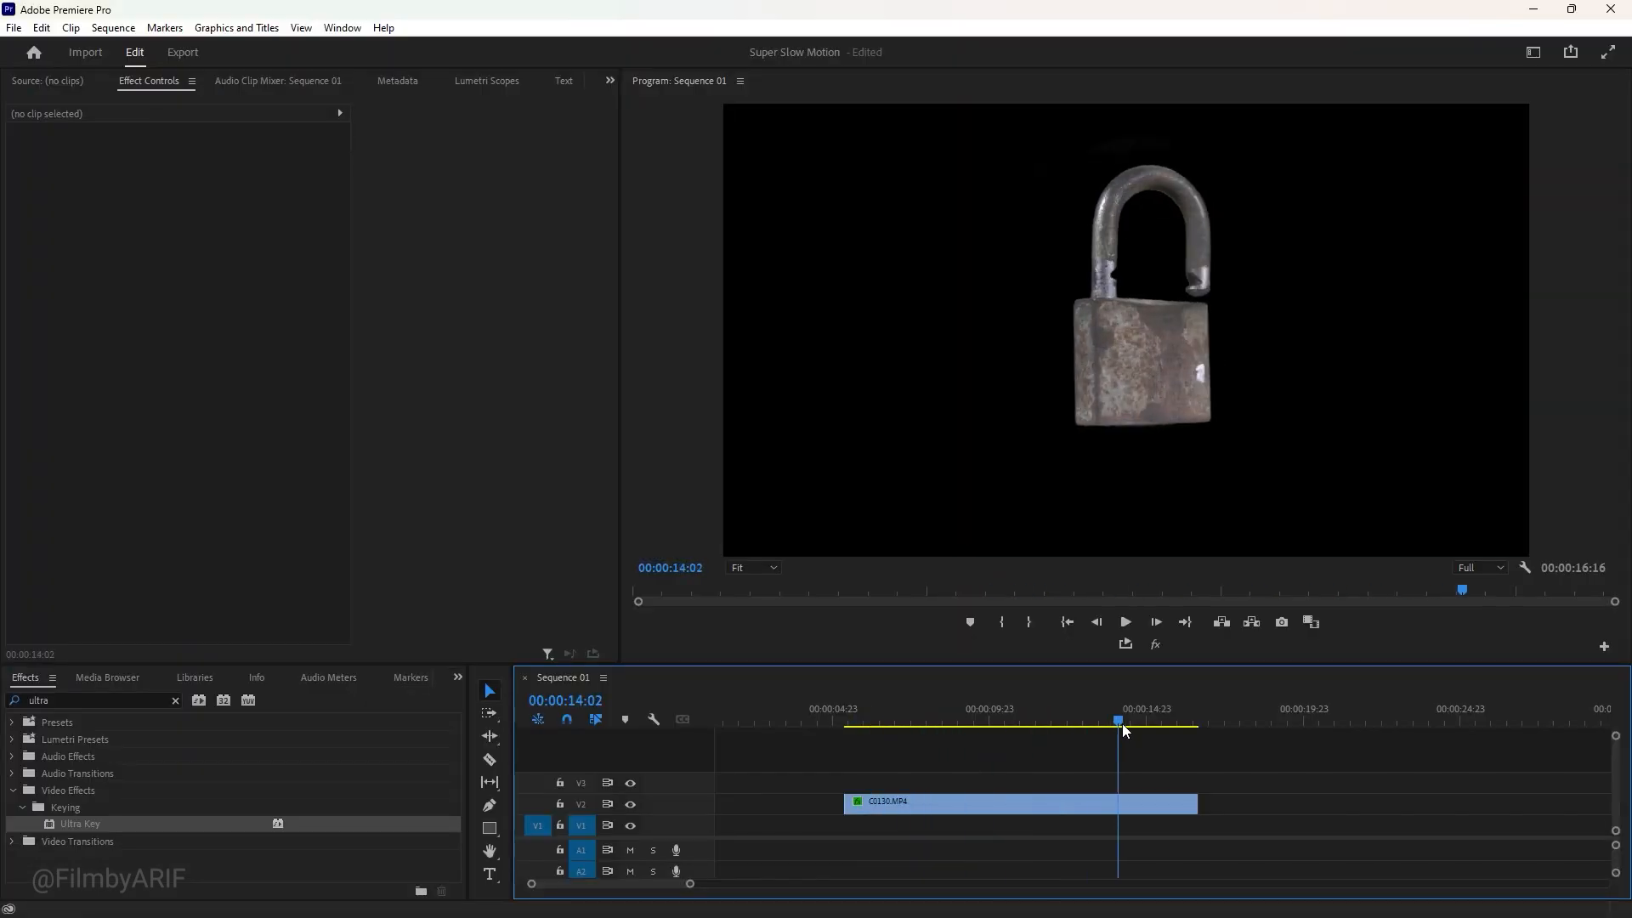
- Bring up the Project panel and select the Closed Green Metal Gate.jpg clip on V1
click(457, 678)
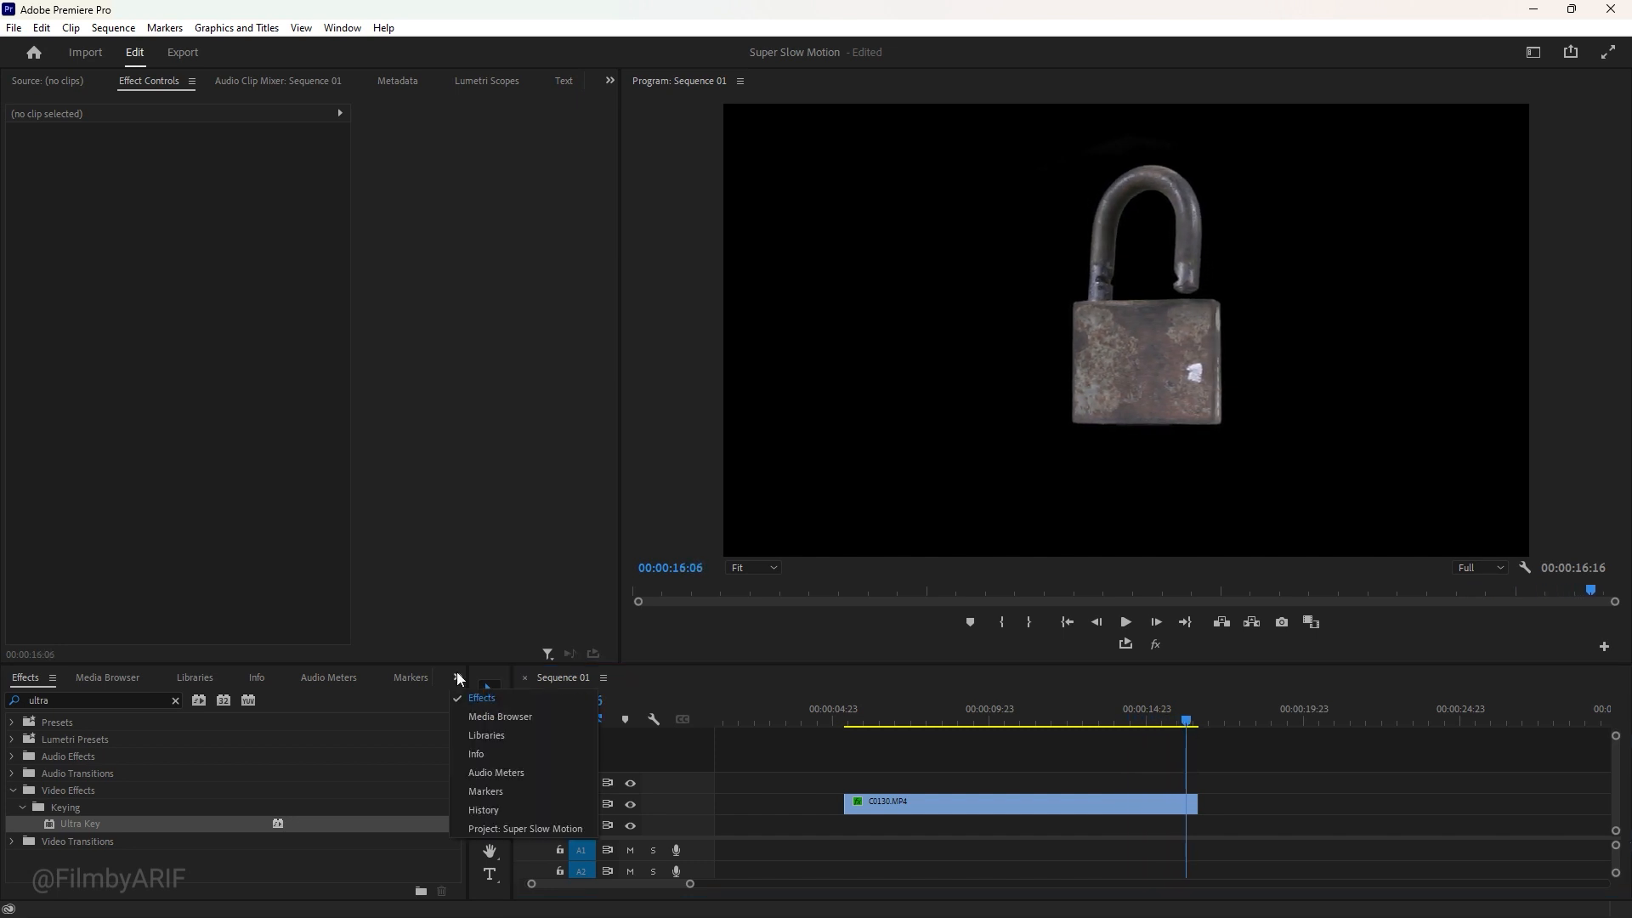
click(525, 828)
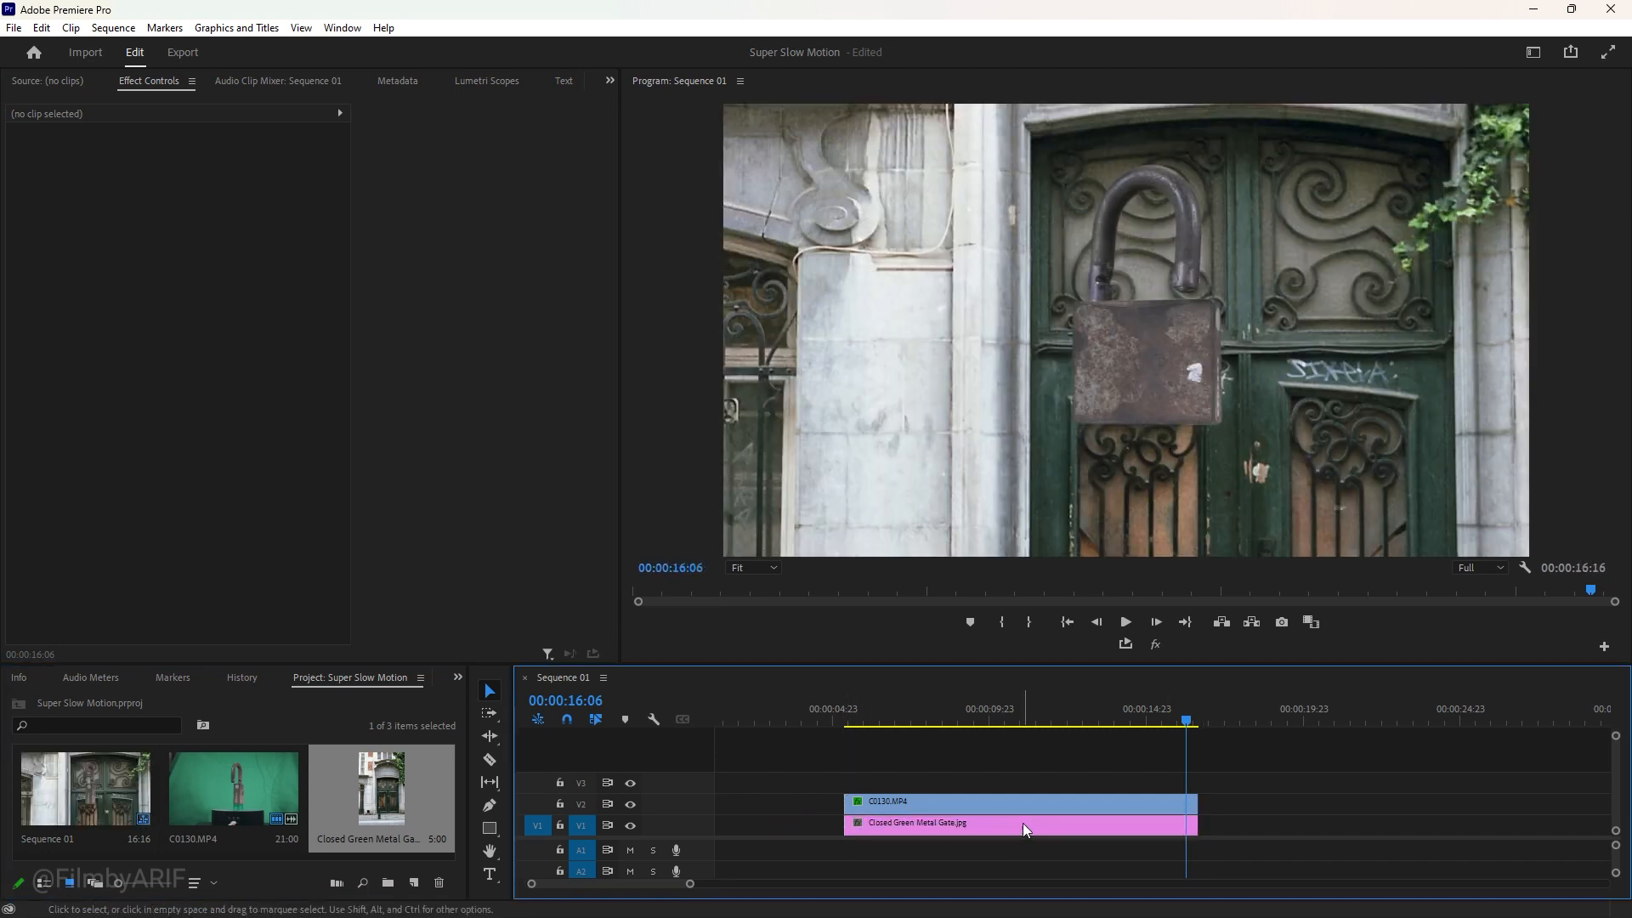
click(1020, 823)
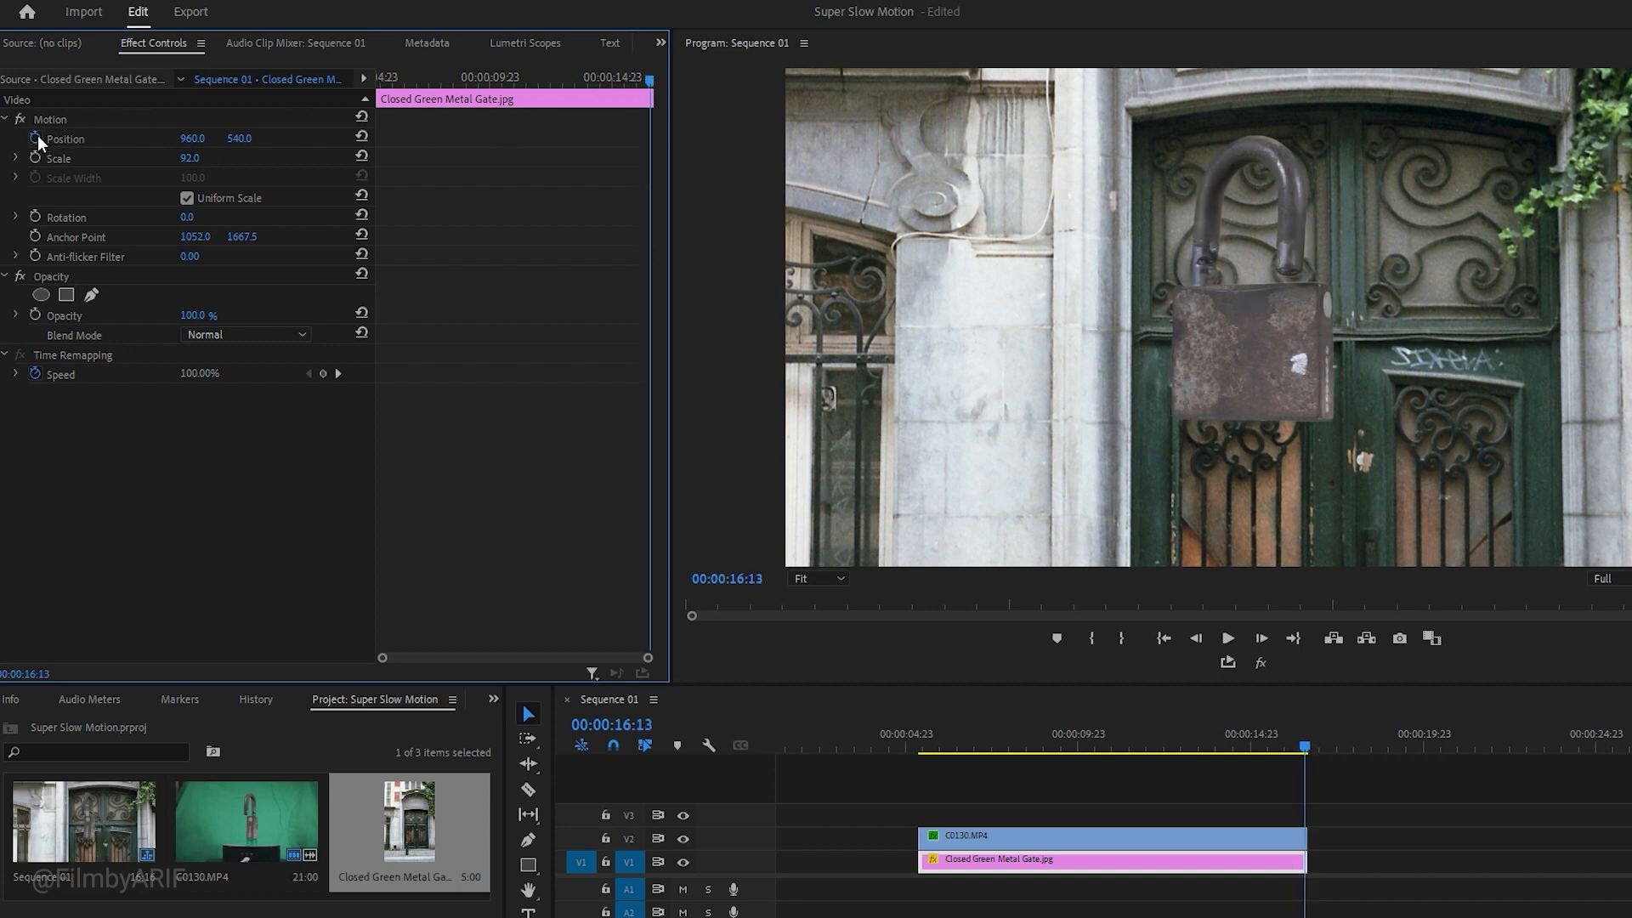
- Keyframe the gate image's Position and scrub Y to -439.4 to reveal the pavement
click(34, 138)
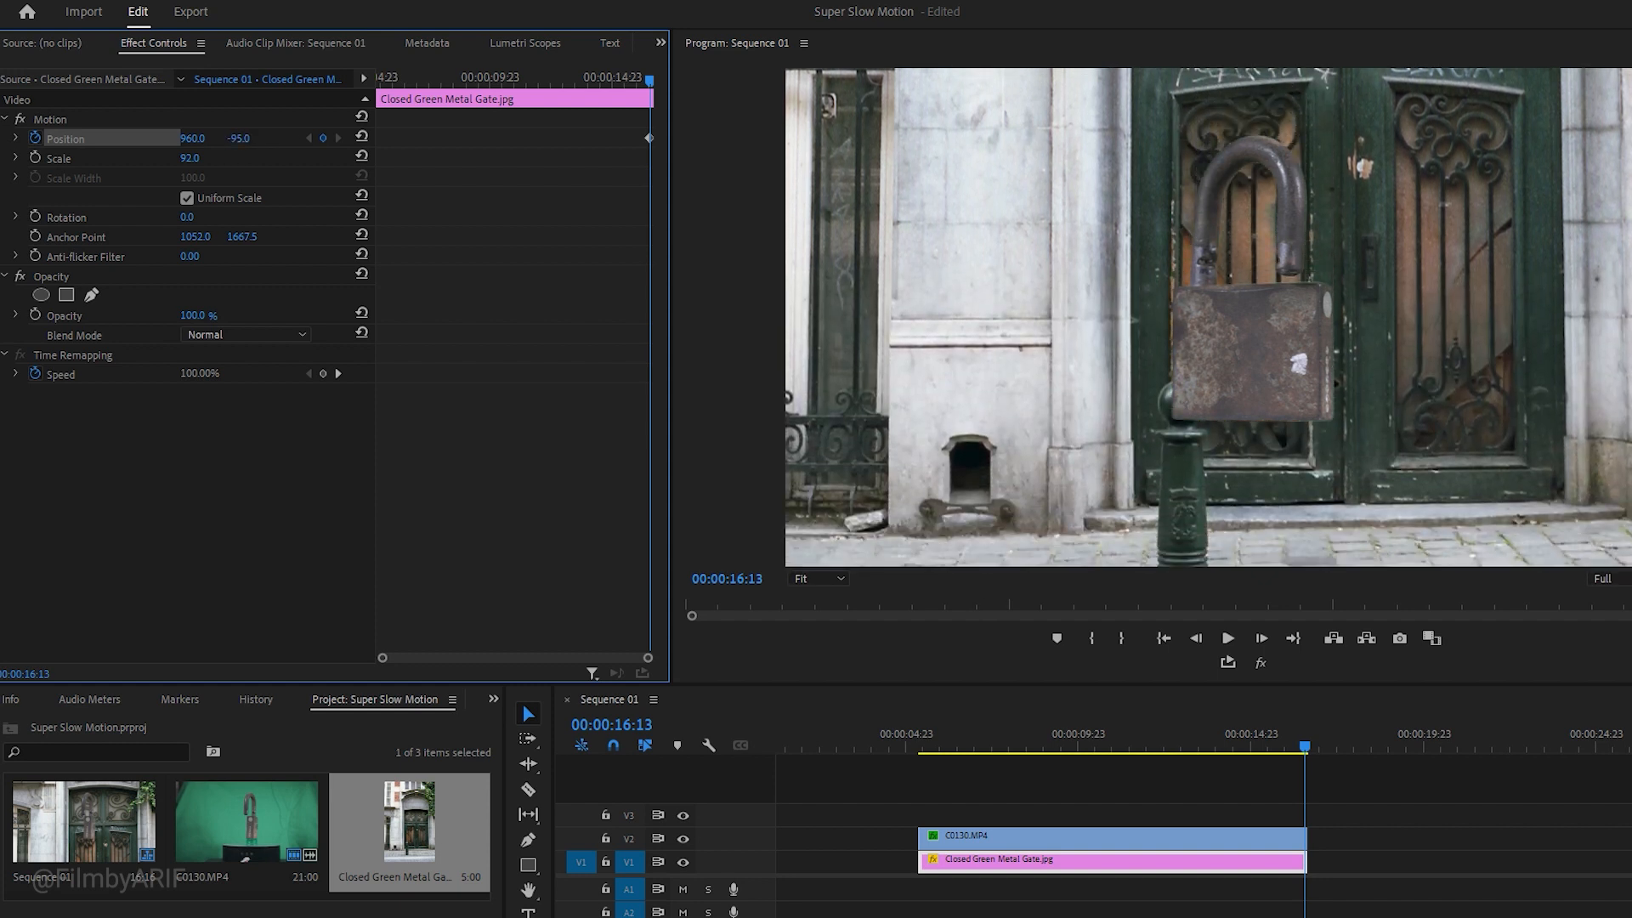
drag(238, 137, 238, 141)
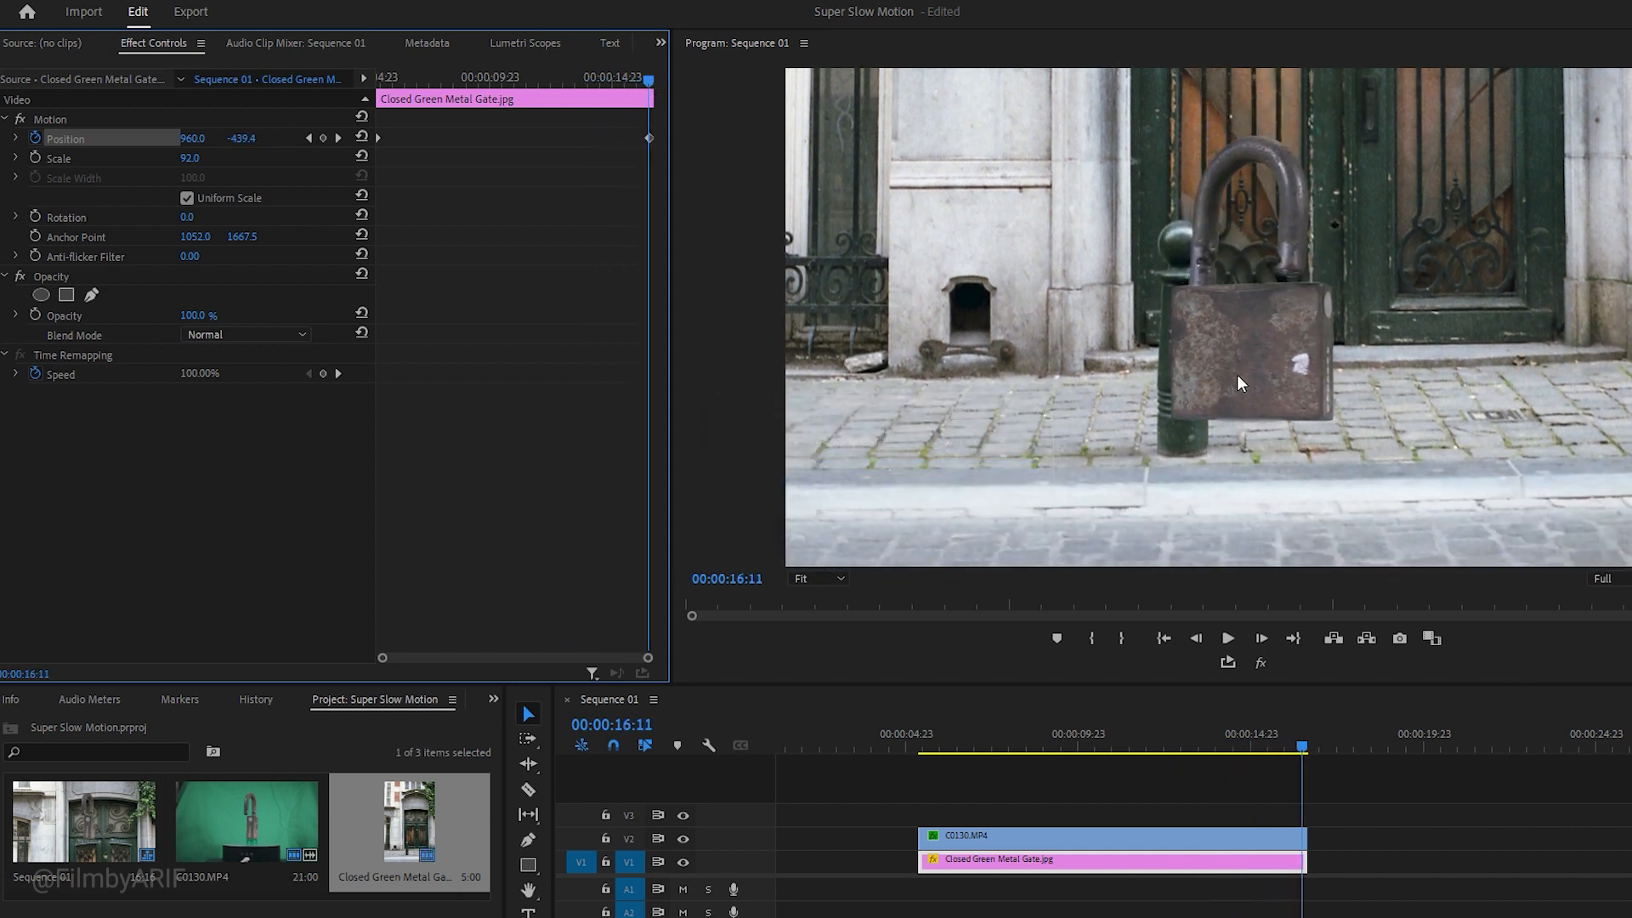
click(1110, 838)
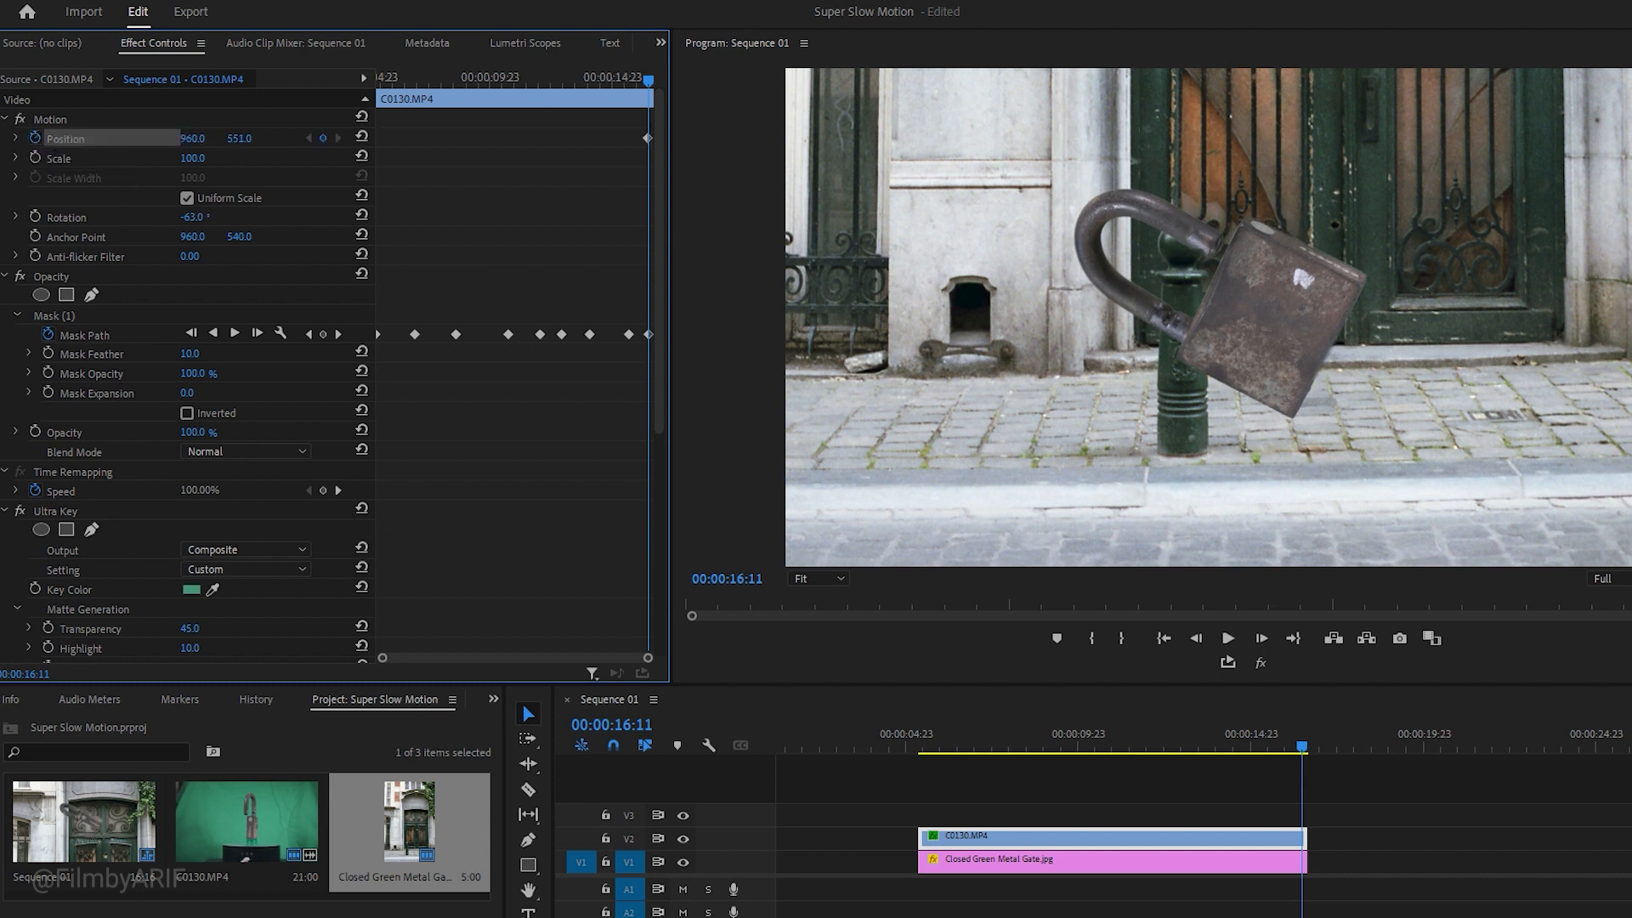
- Lower the padlock clip by scrubbing Position Y to 727 and restore the Effects list
drag(238, 138, 238, 146)
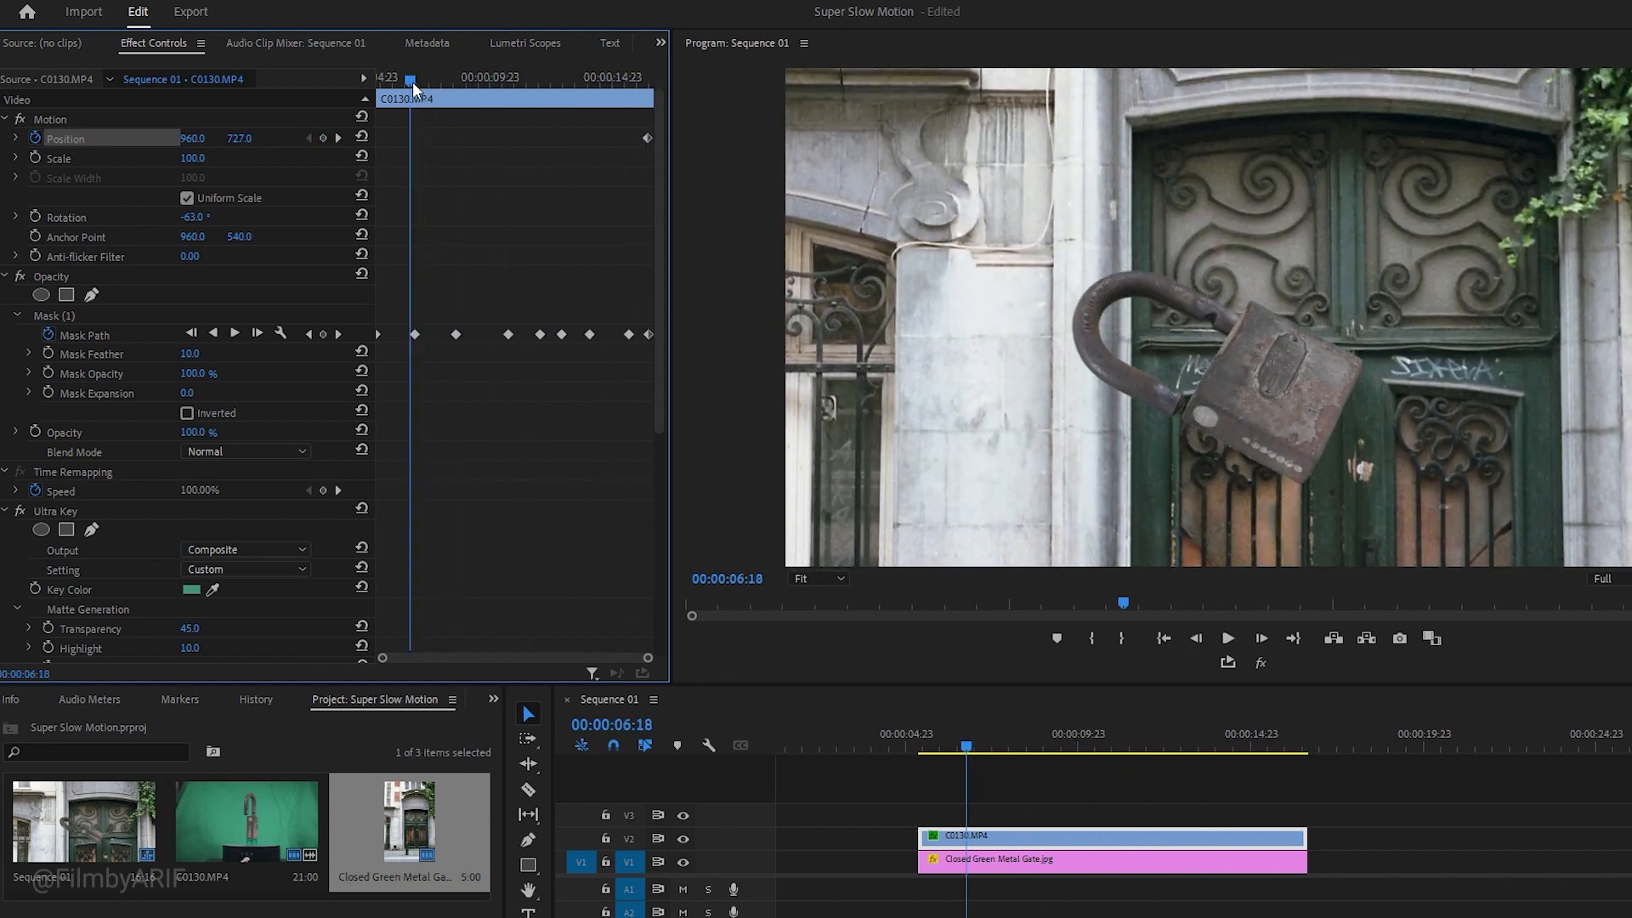
click(916, 748)
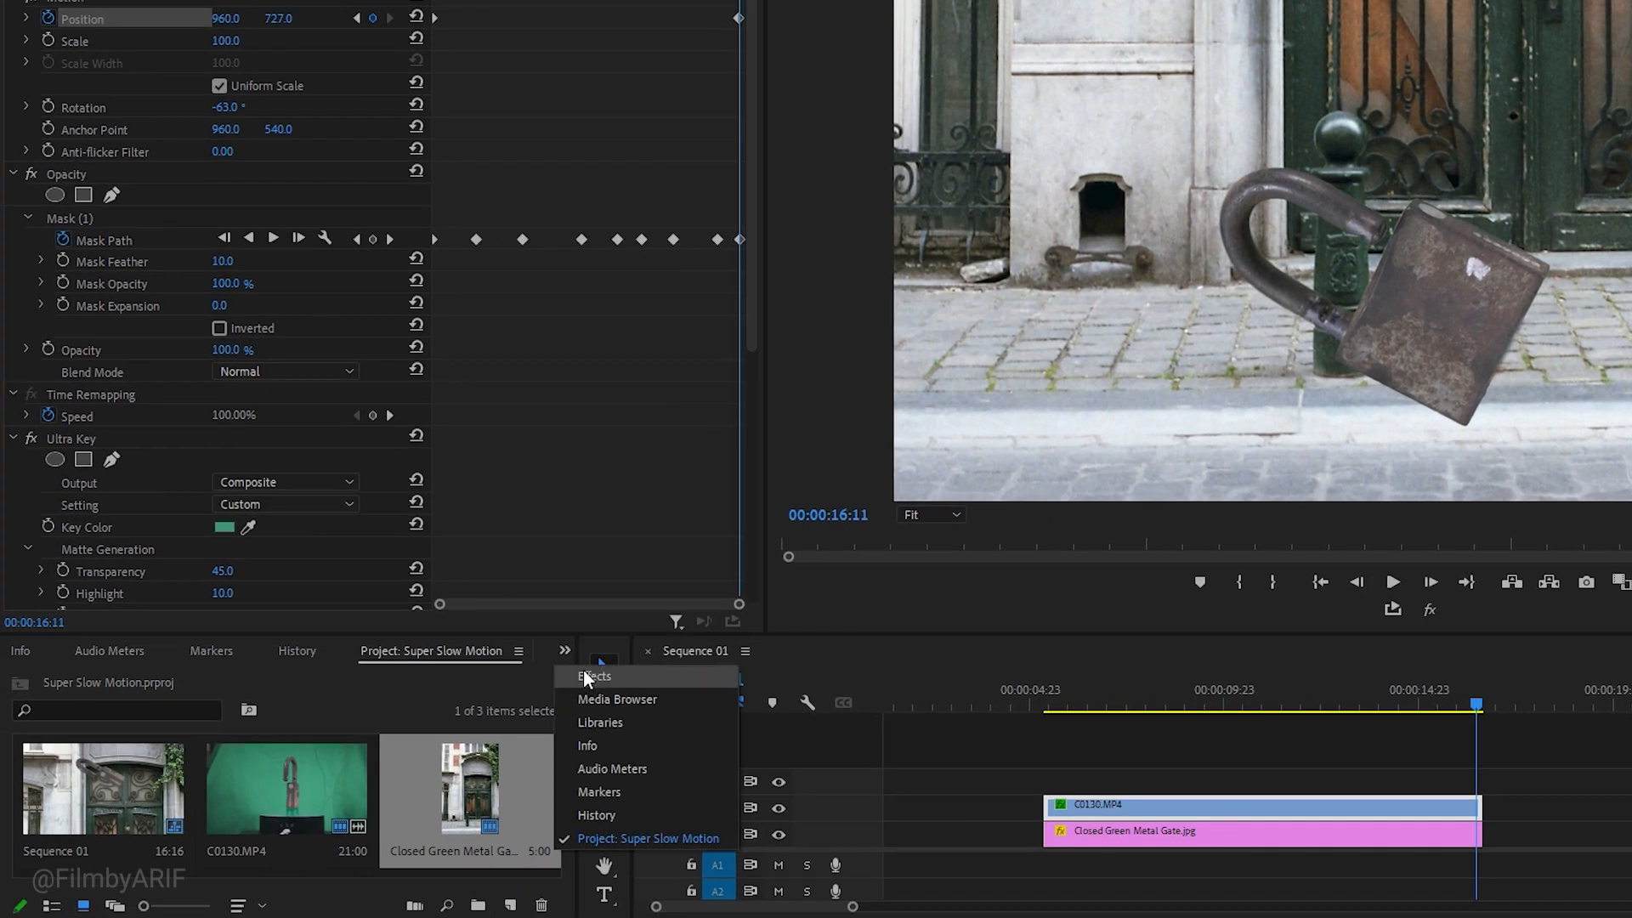
click(594, 676)
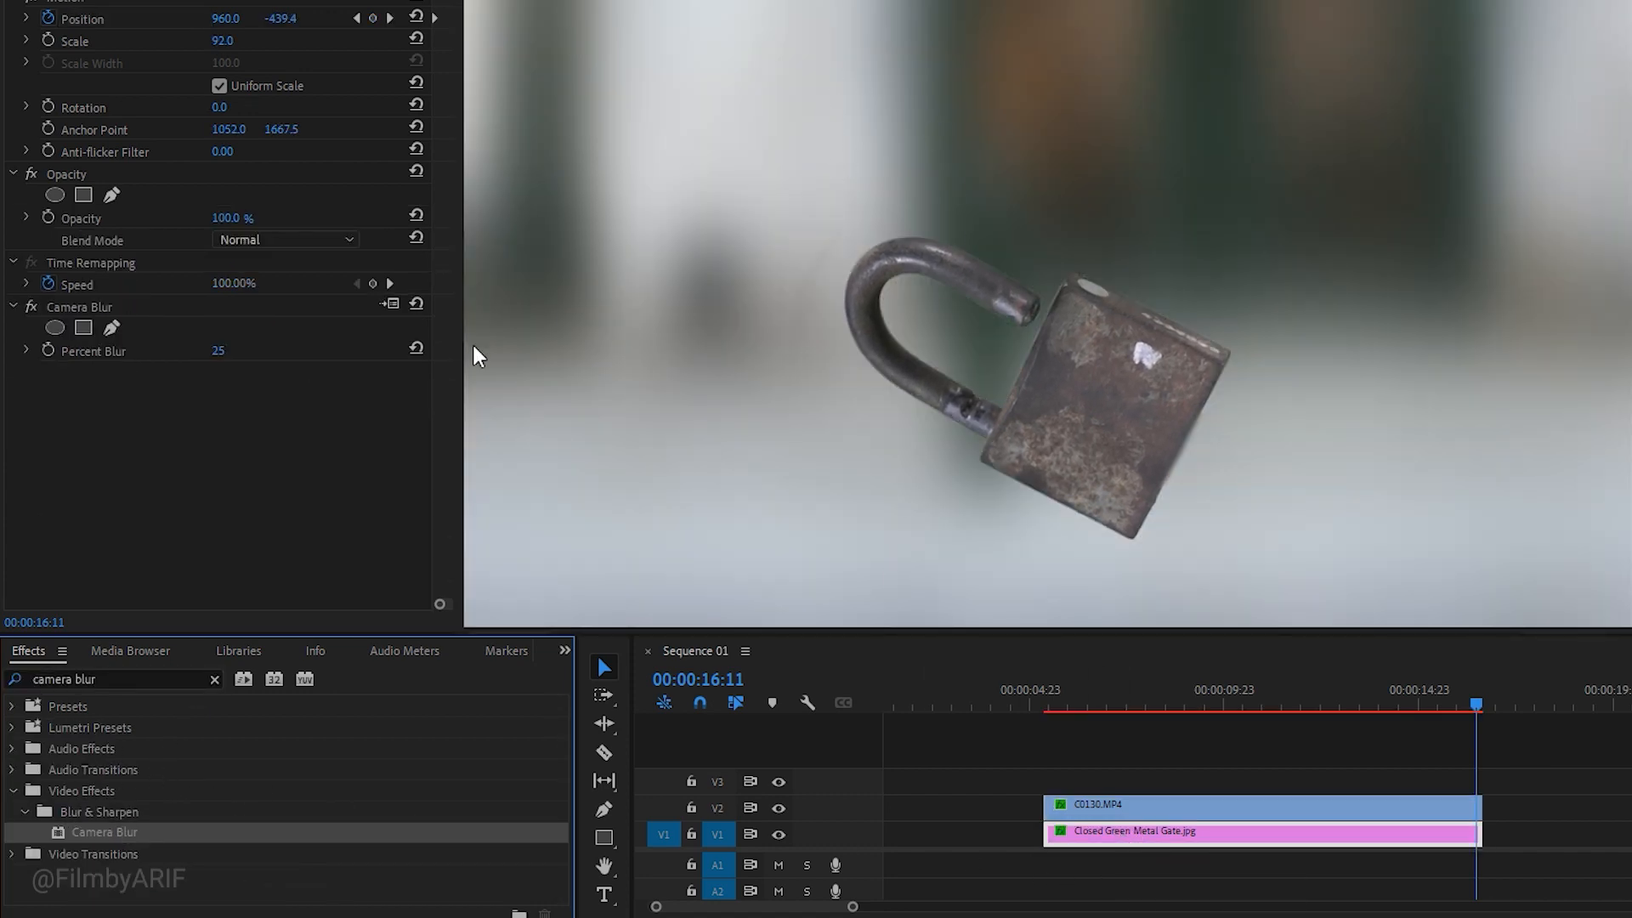
- Apply Camera Blur at 6 percent to the gate image and preview the composite mid-clip
text(3)
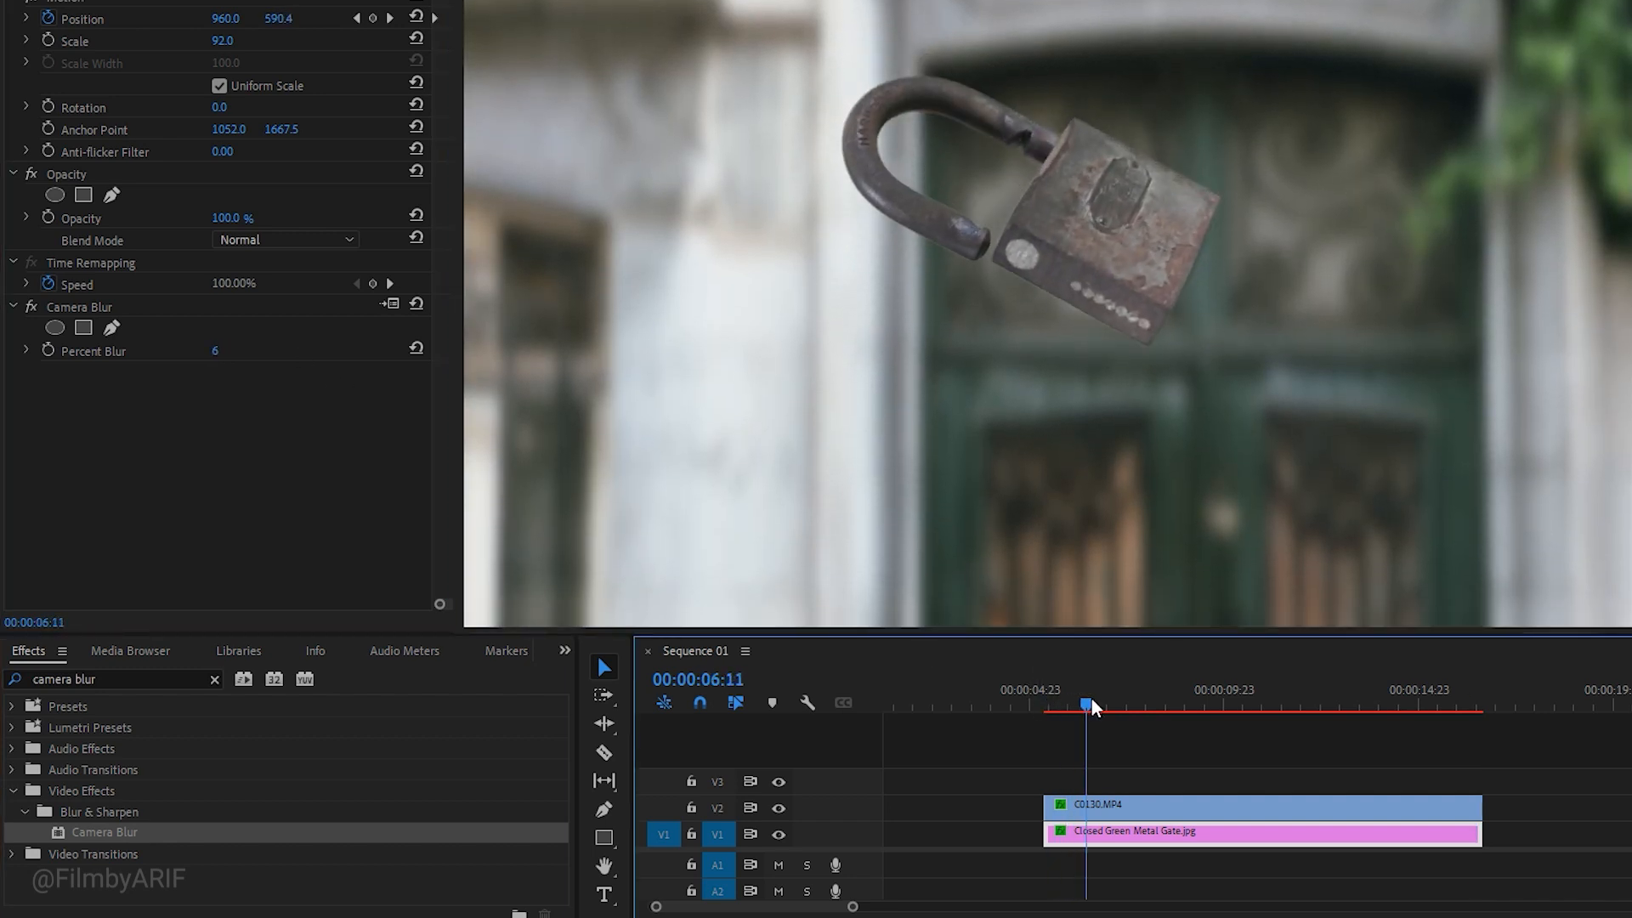
click(1225, 705)
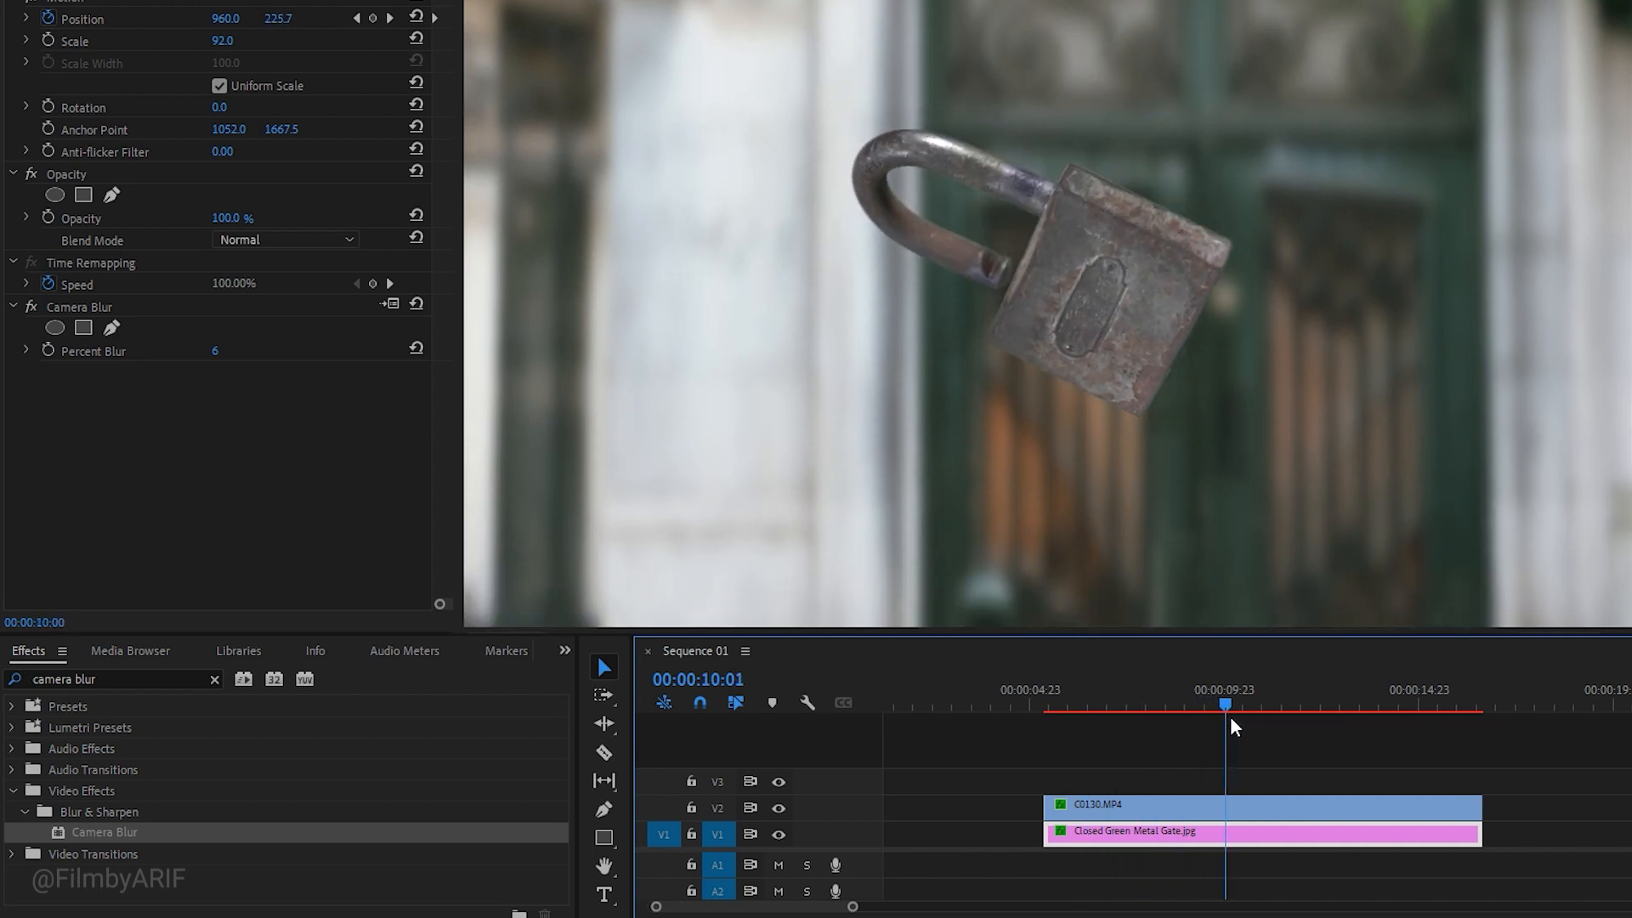